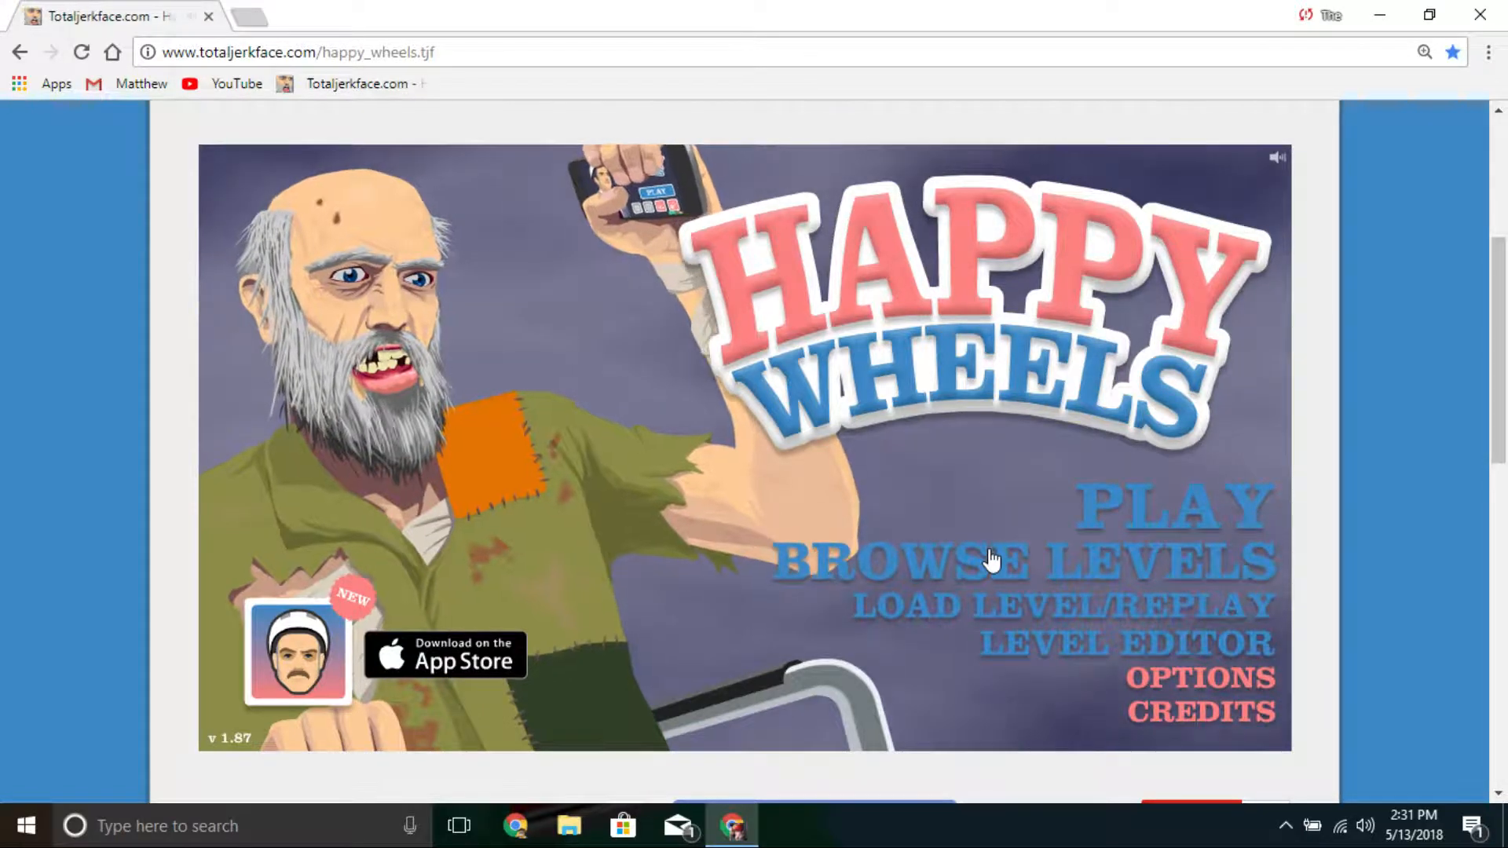
# Step: Open the user-submitted level browser and play the Bottle Run level
pyautogui.click(1030, 562)
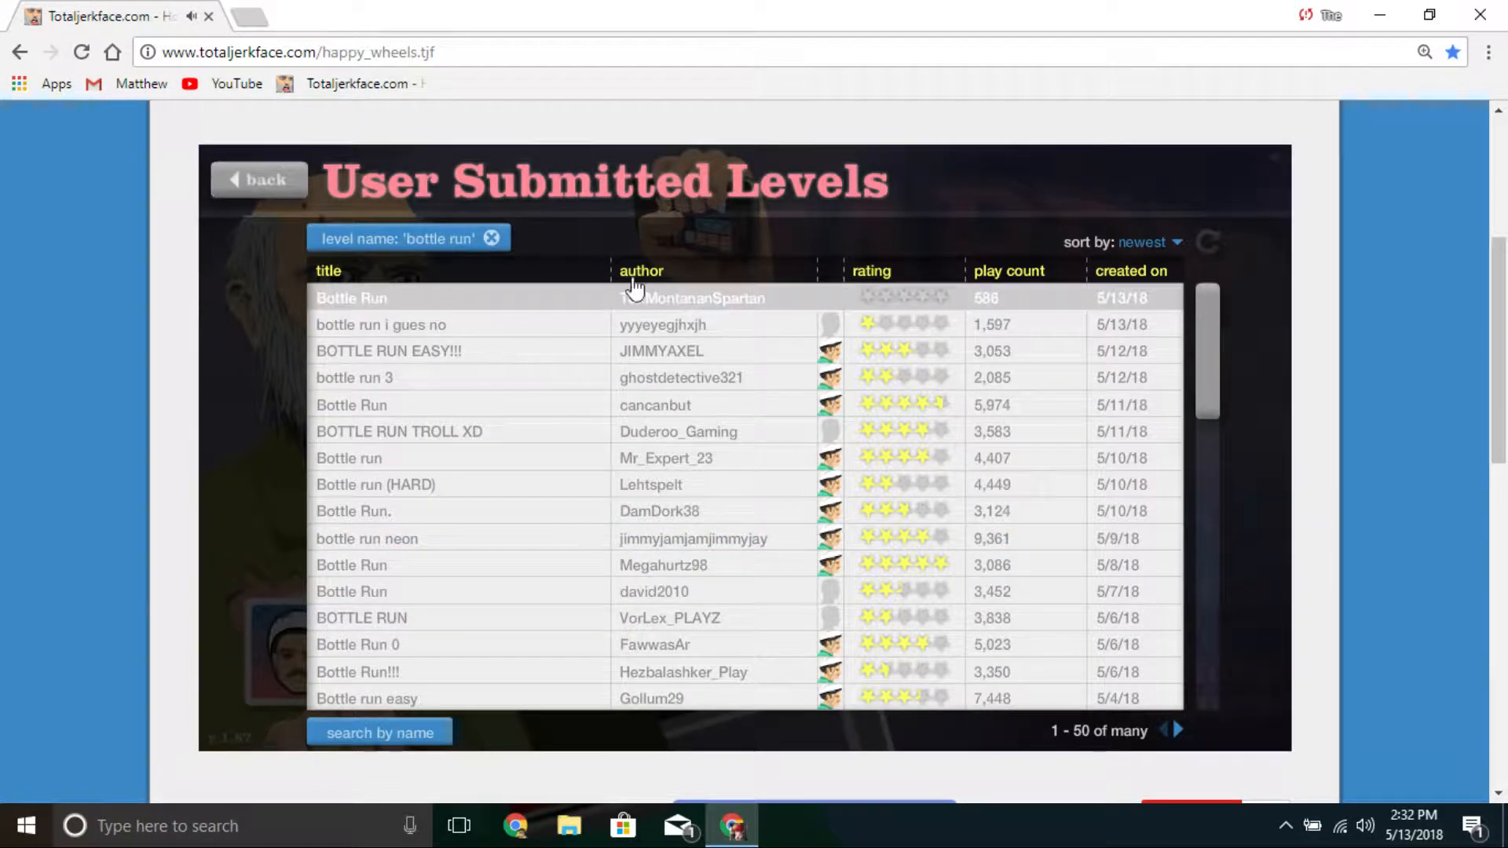
pyautogui.click(351, 297)
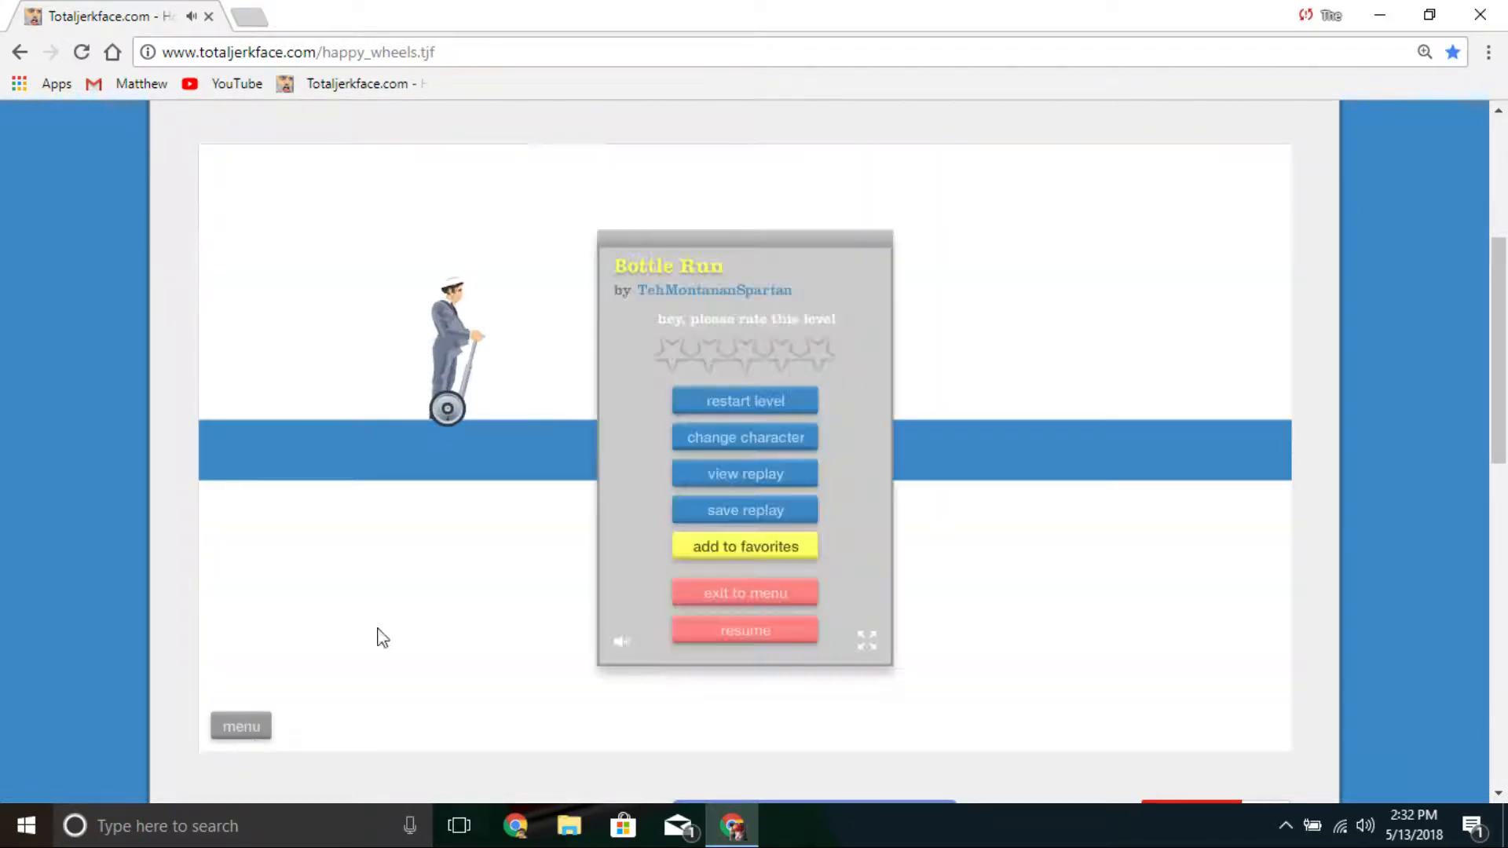
pyautogui.click(745, 437)
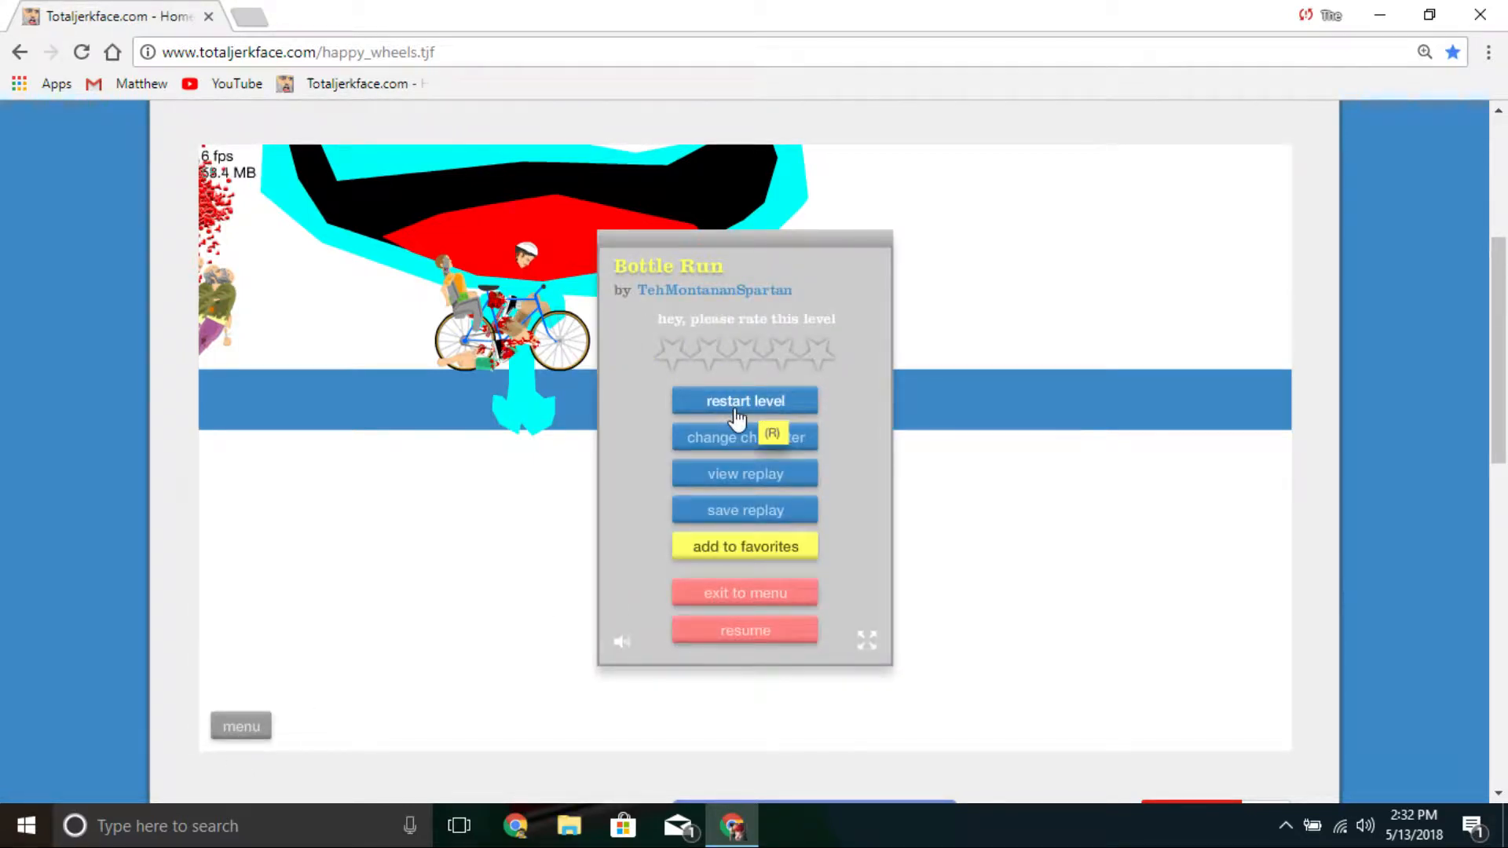
# Step: Restart Bottle Run after the crash, then exit back to the level list
pyautogui.click(745, 402)
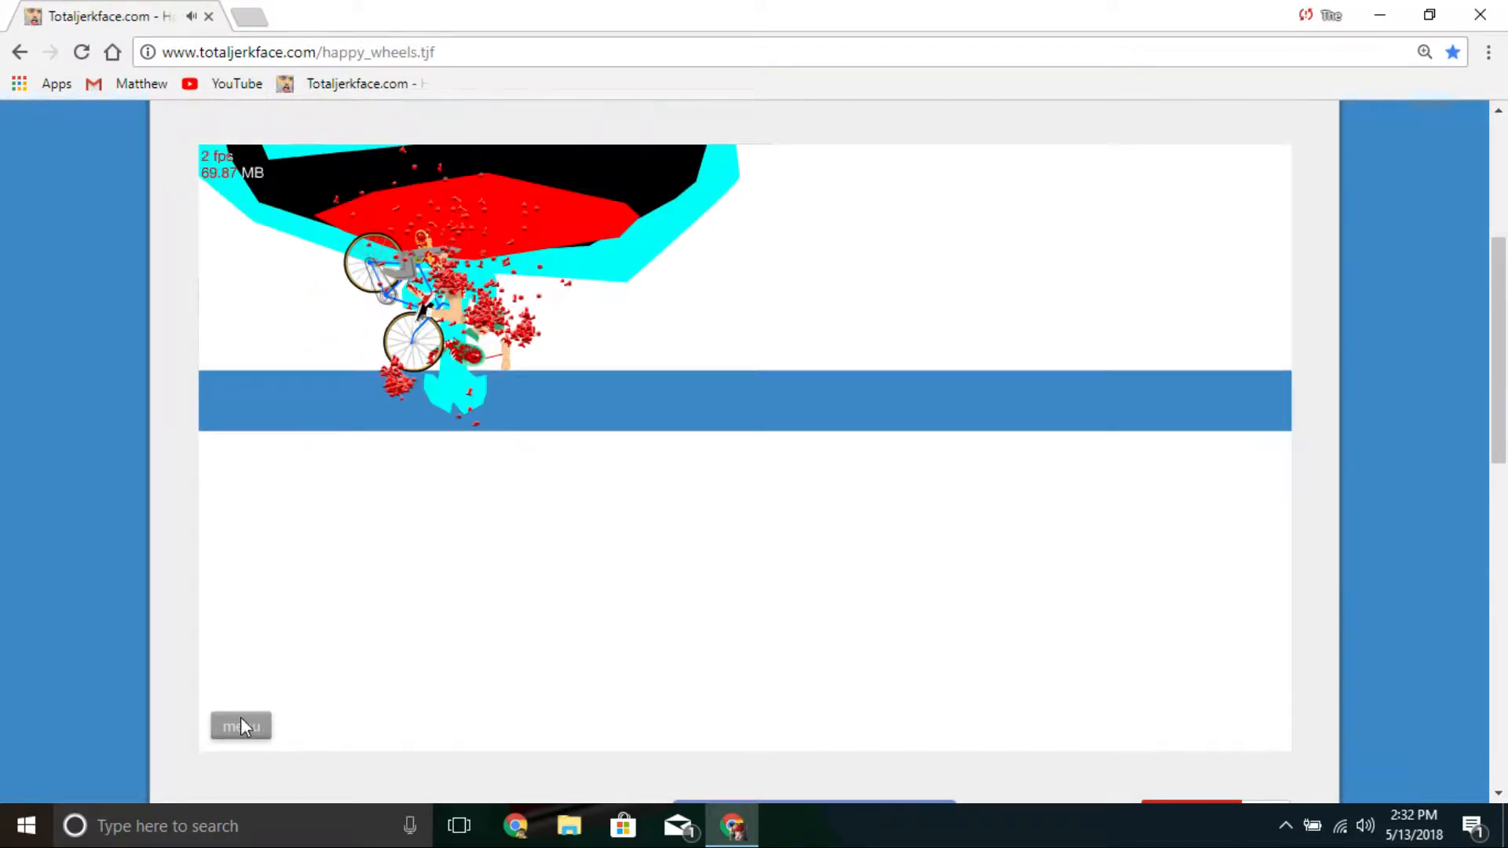
pyautogui.click(241, 726)
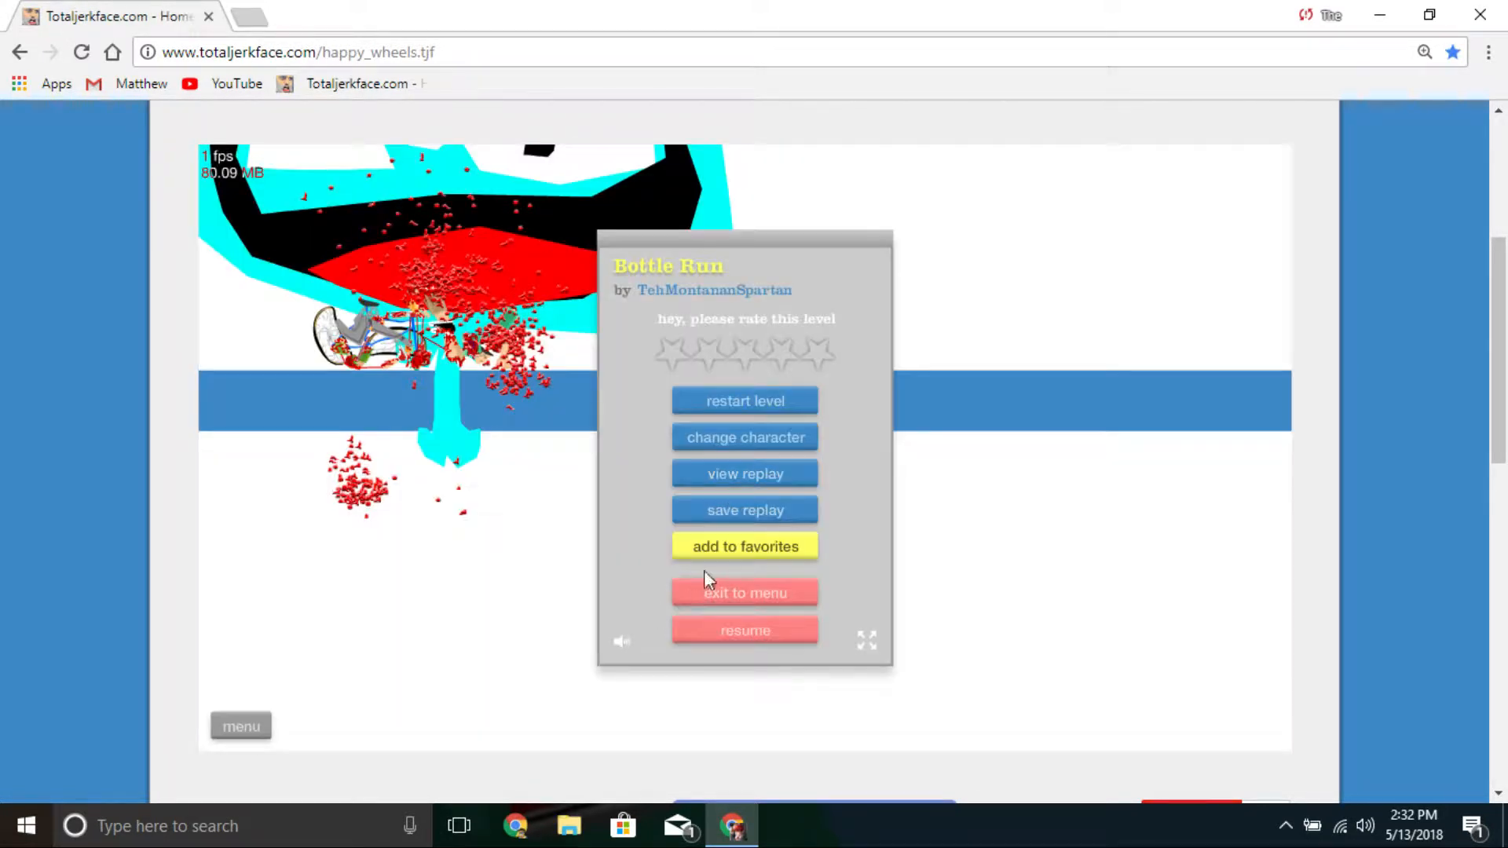
pyautogui.click(745, 592)
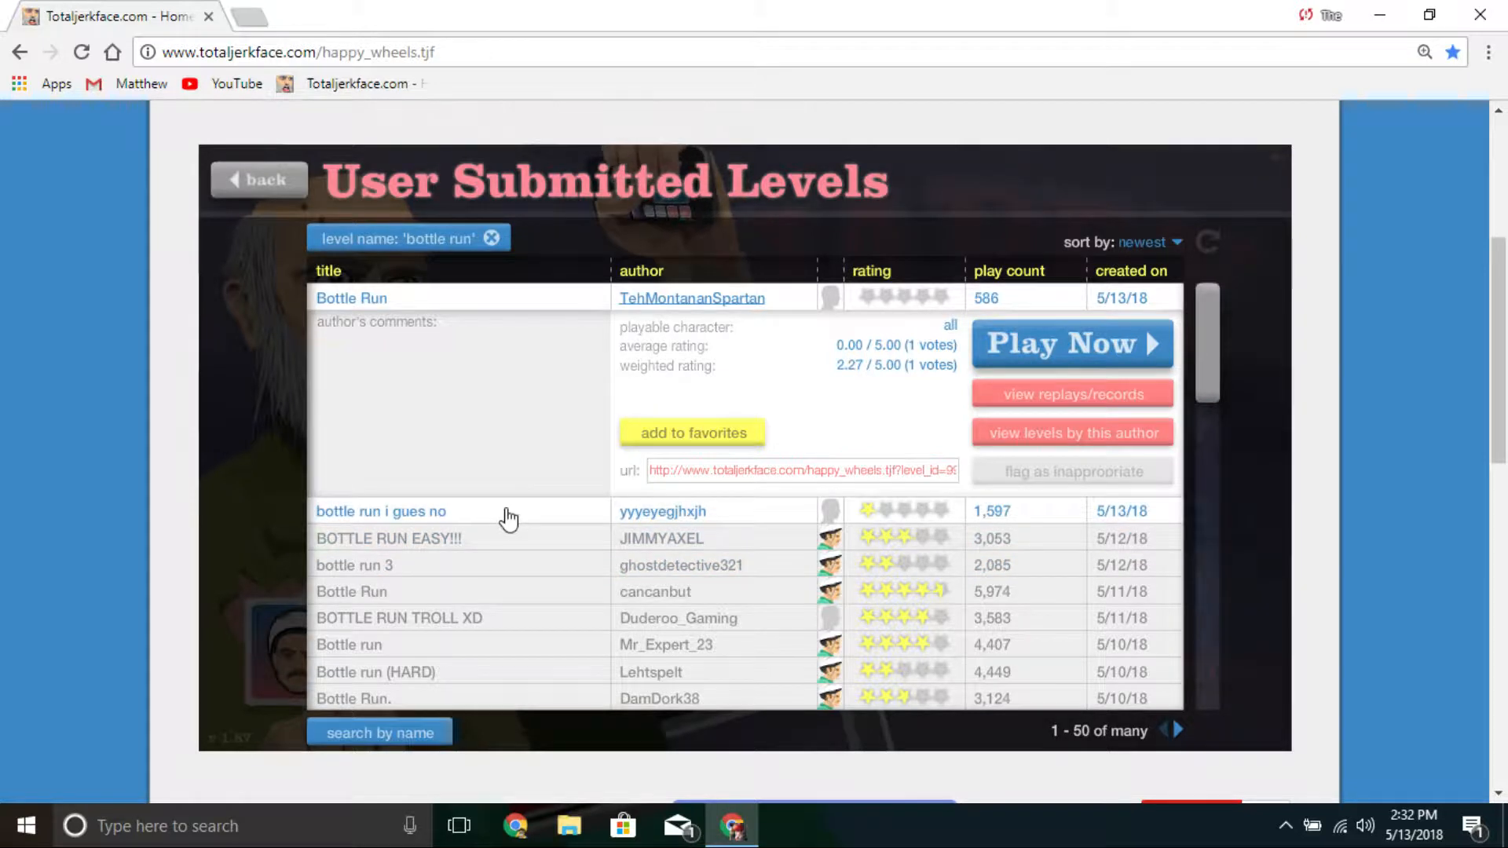
# Step: Beat 'bottle run i gues no' in 2.03 seconds, then start BOTTLE RUN EASY!!!
pyautogui.click(1071, 344)
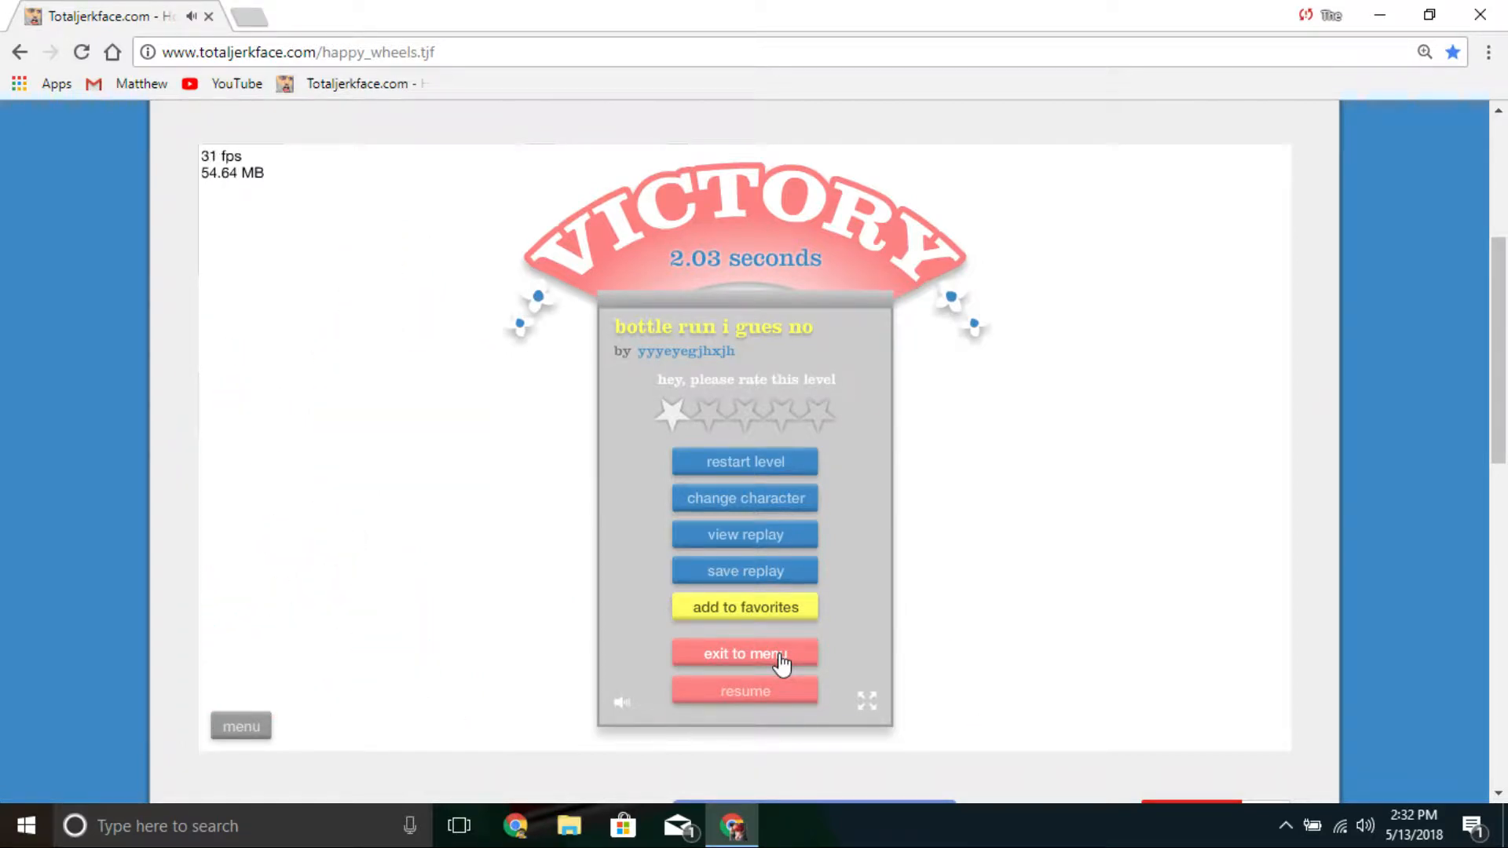
pyautogui.click(744, 654)
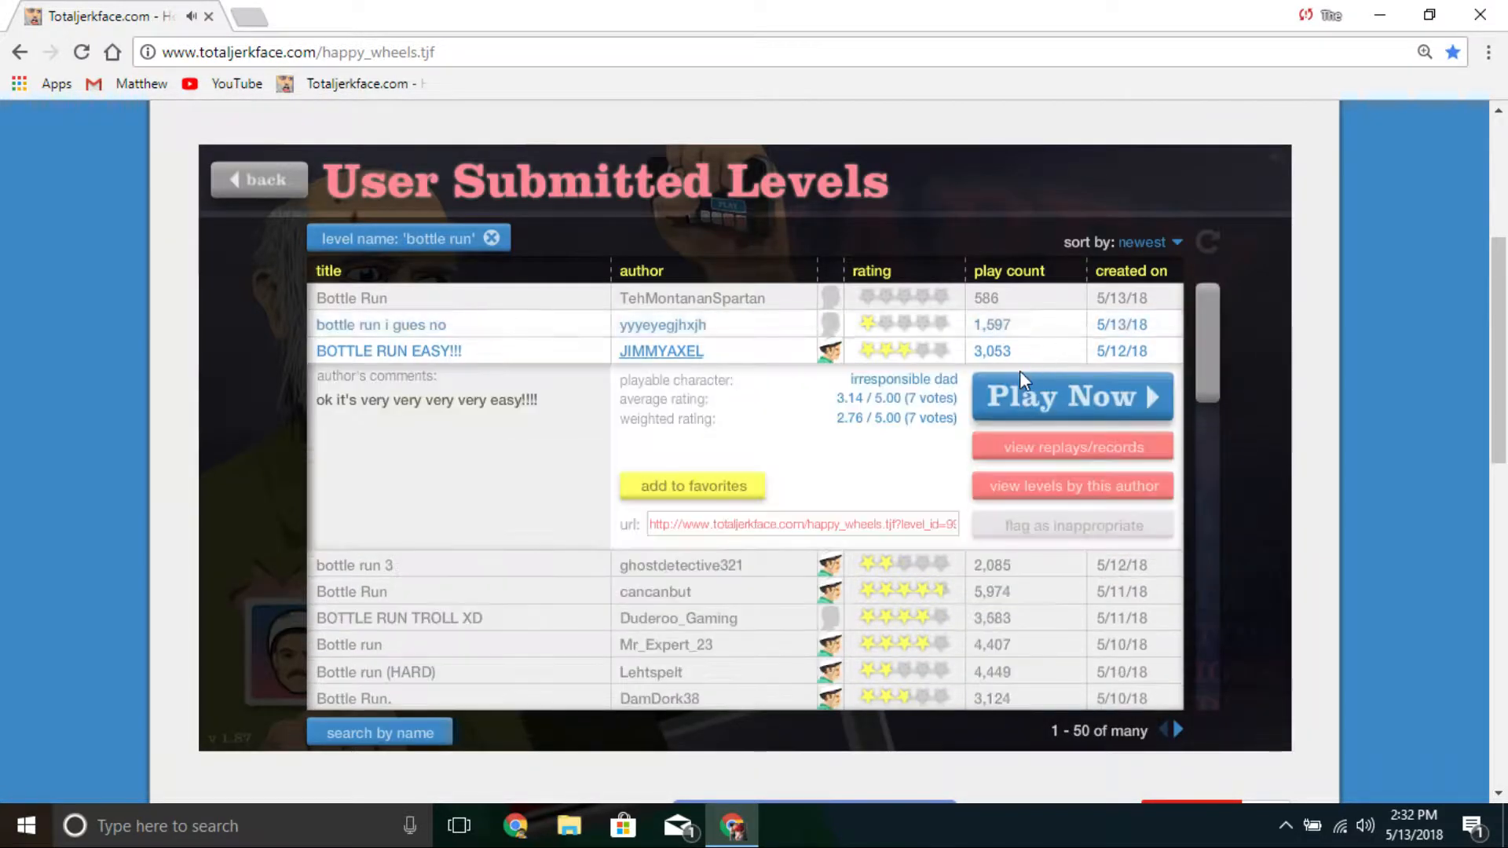
pyautogui.click(1070, 396)
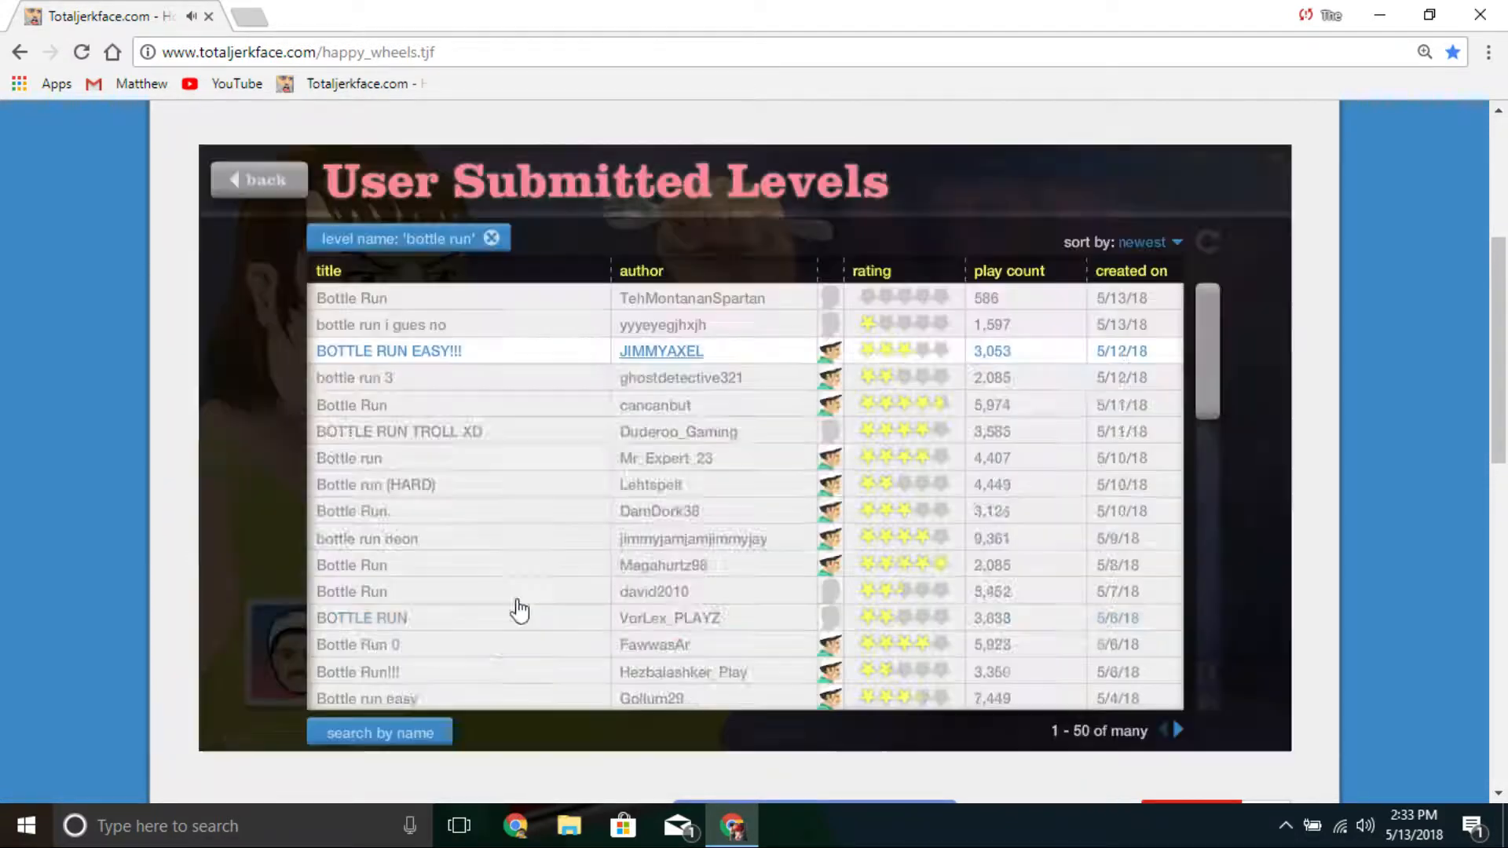
# Step: Play ghostdetective321's 'bottle run 3' through to a 7.93-second victory
pyautogui.click(354, 377)
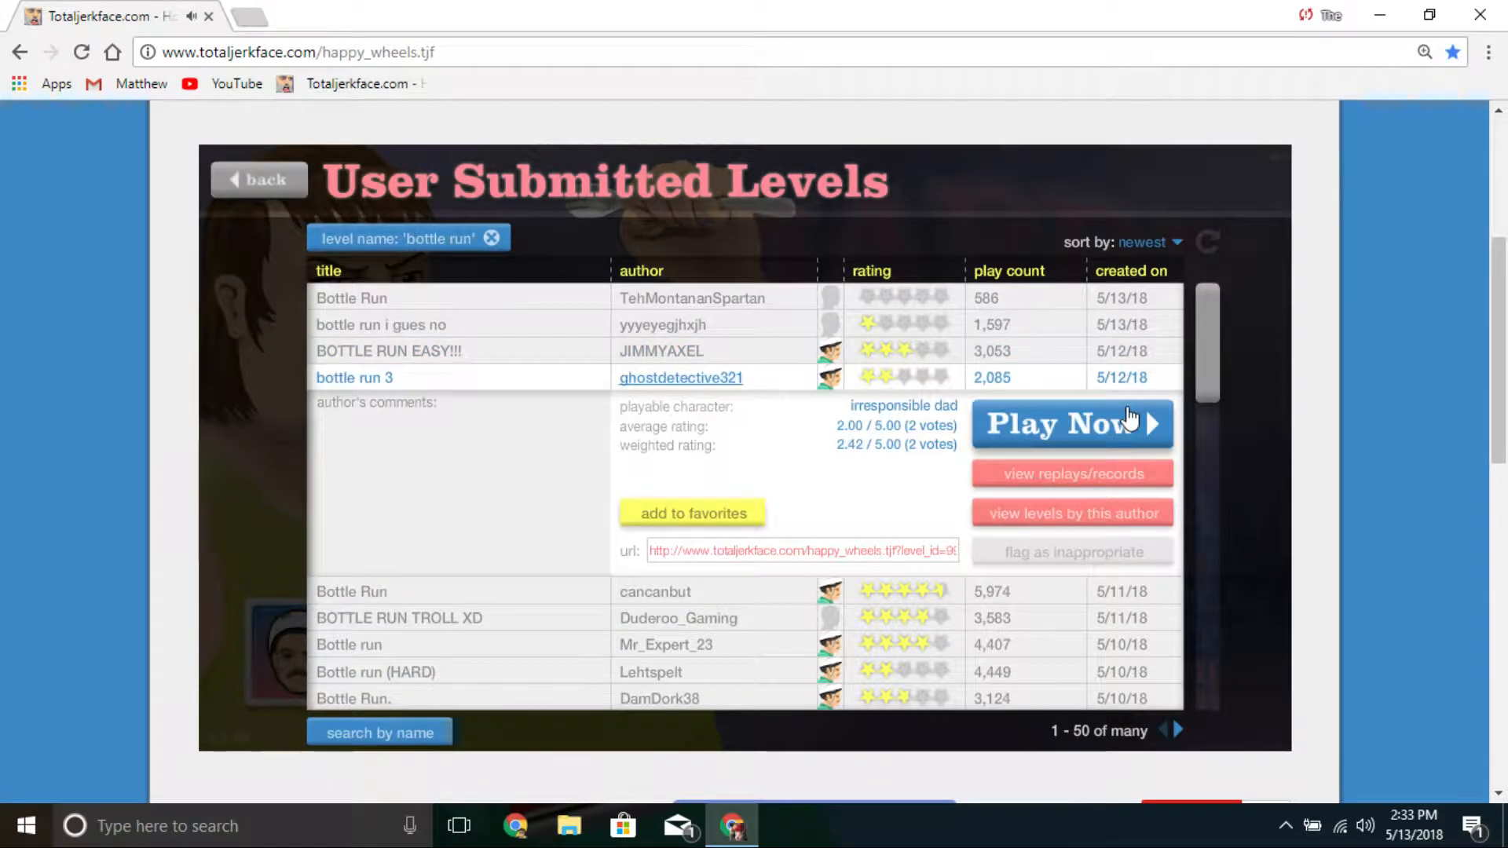
pyautogui.click(1070, 424)
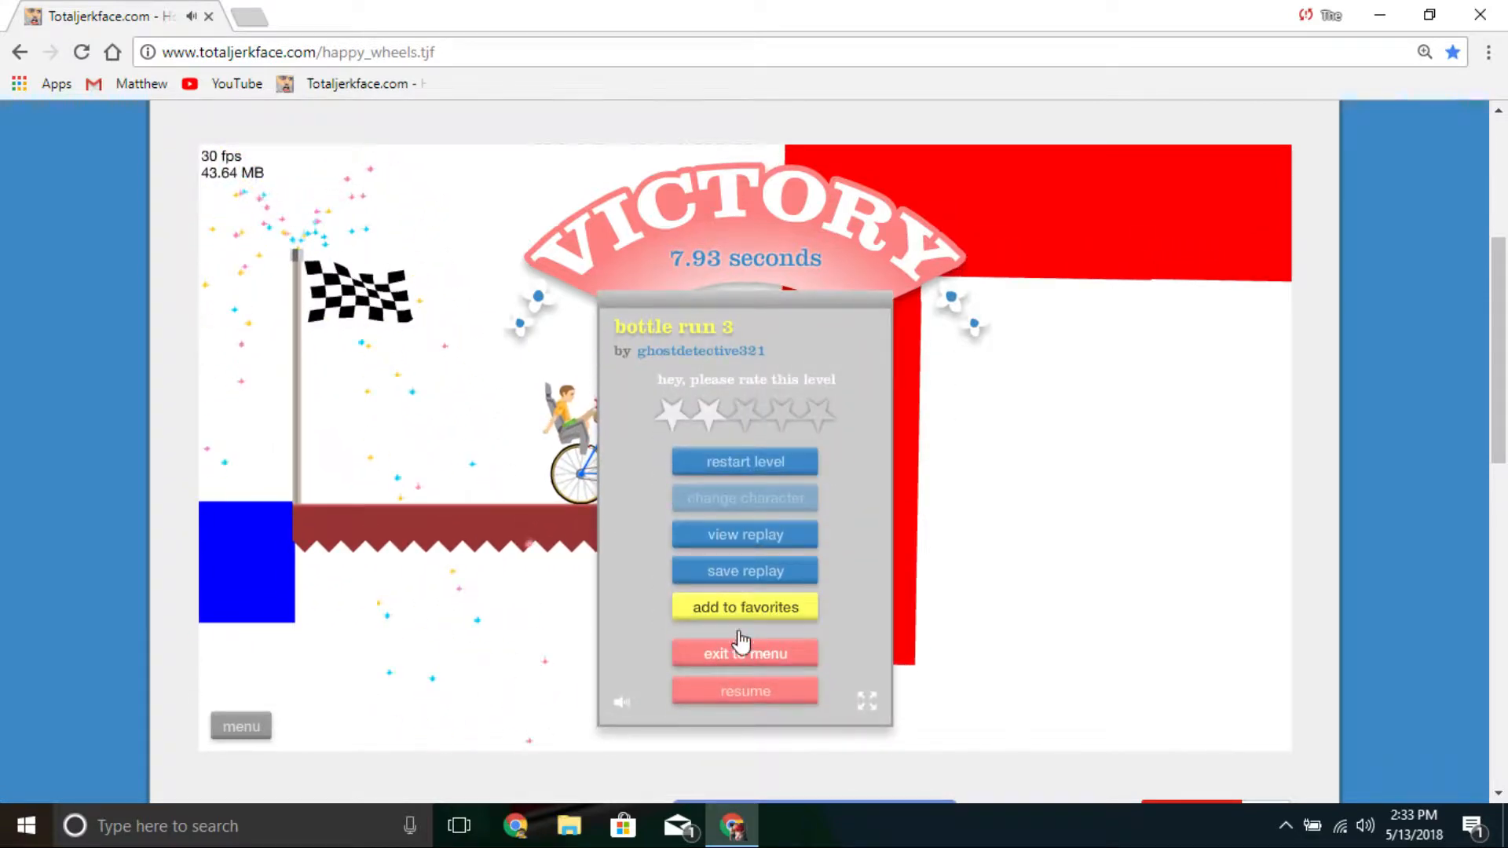
# Step: Leave the victory screen, play Mr_Expert_23's 'Bottle run', and restart it
pyautogui.click(744, 653)
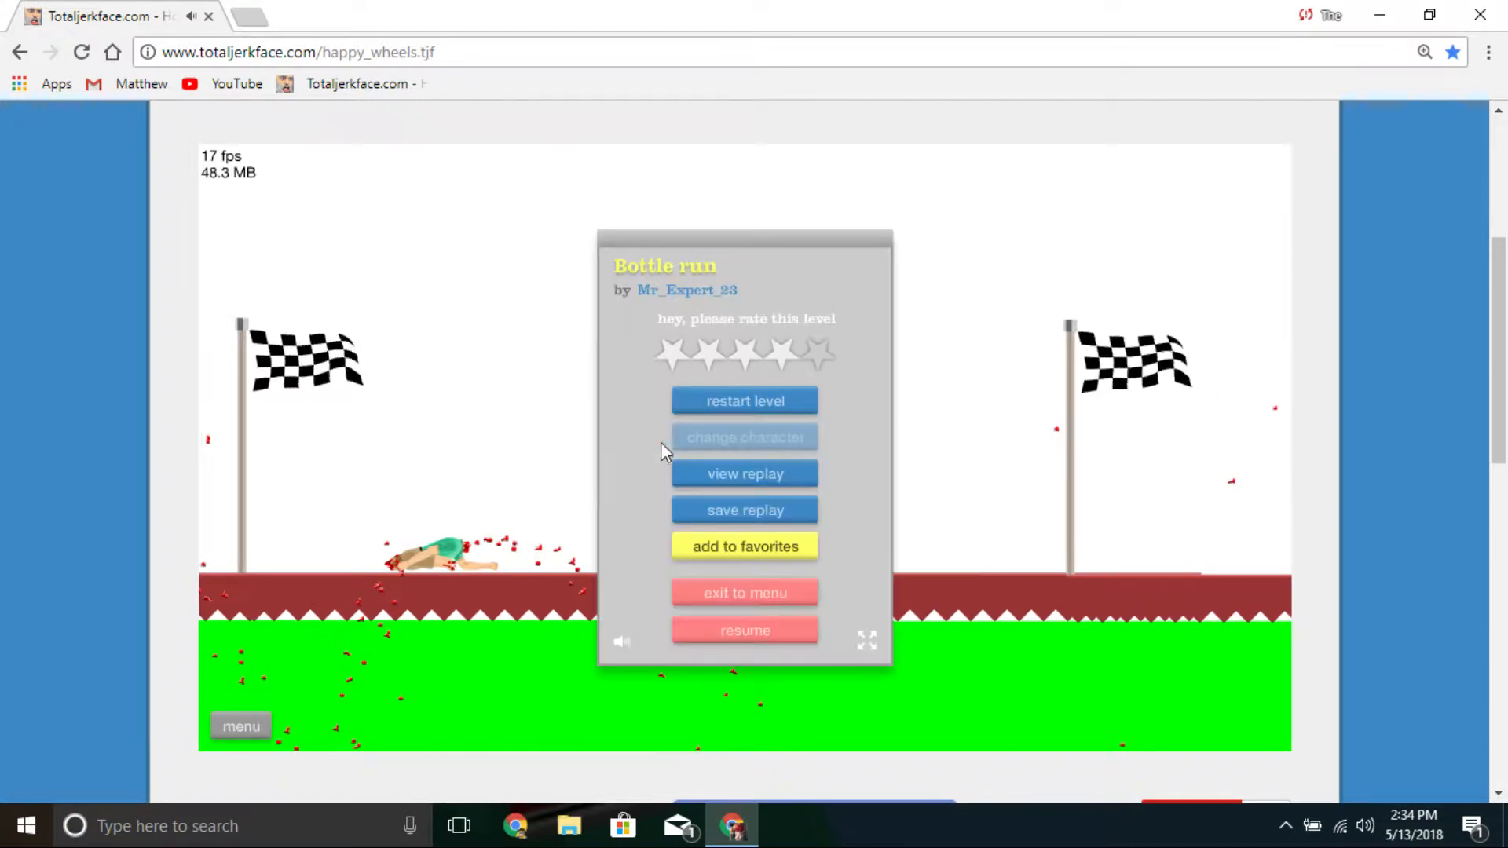
pyautogui.moveTo(745, 402)
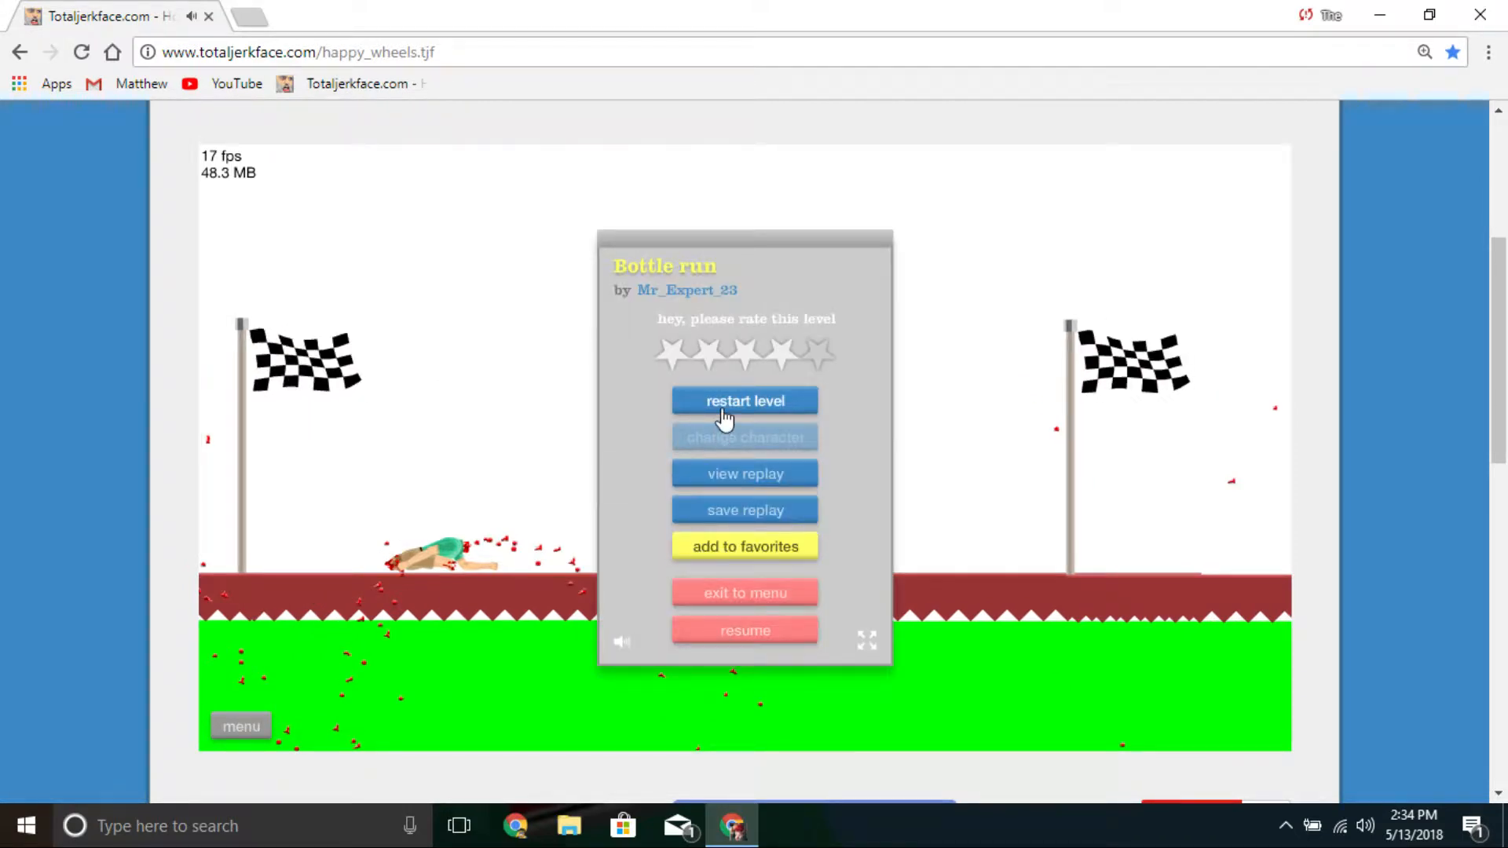
pyautogui.click(745, 401)
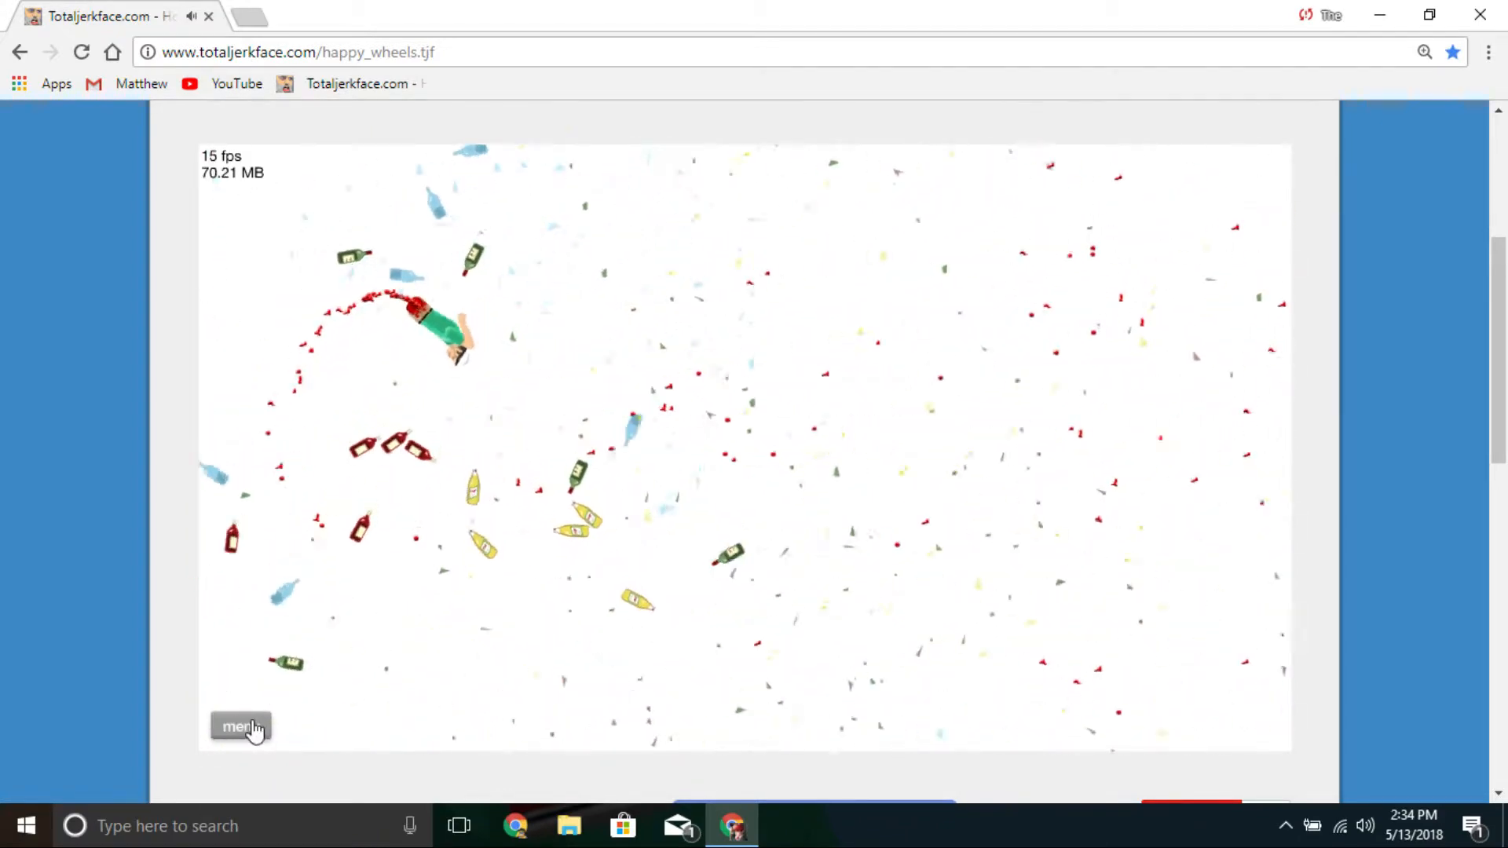
# Step: Search levels for 'jacksepticey' and beat JACKSEPTICEYE QUIZ in 4.03 seconds
pyautogui.click(240, 726)
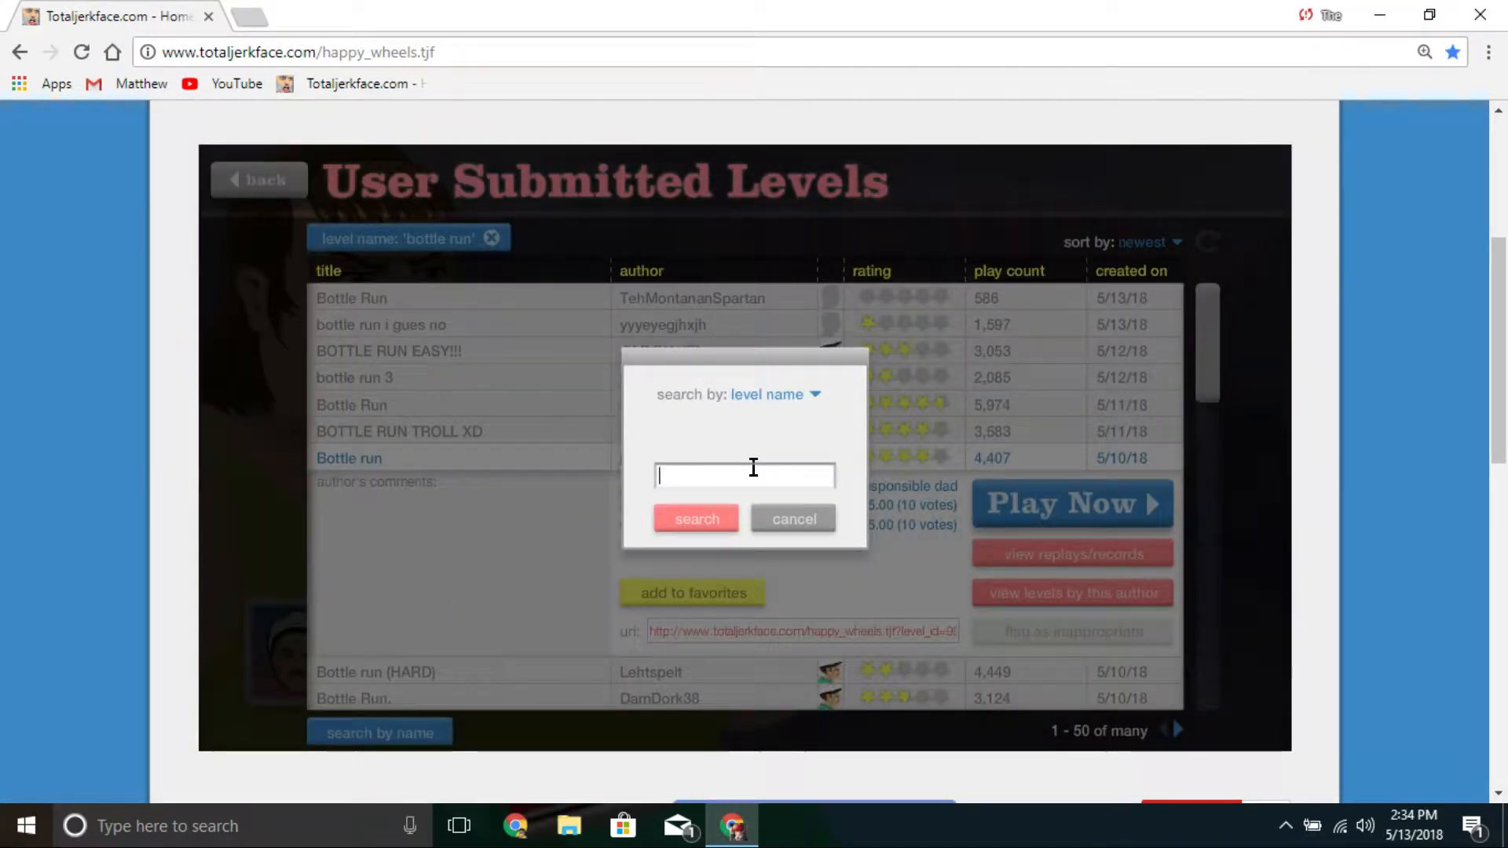
pyautogui.write('jad')
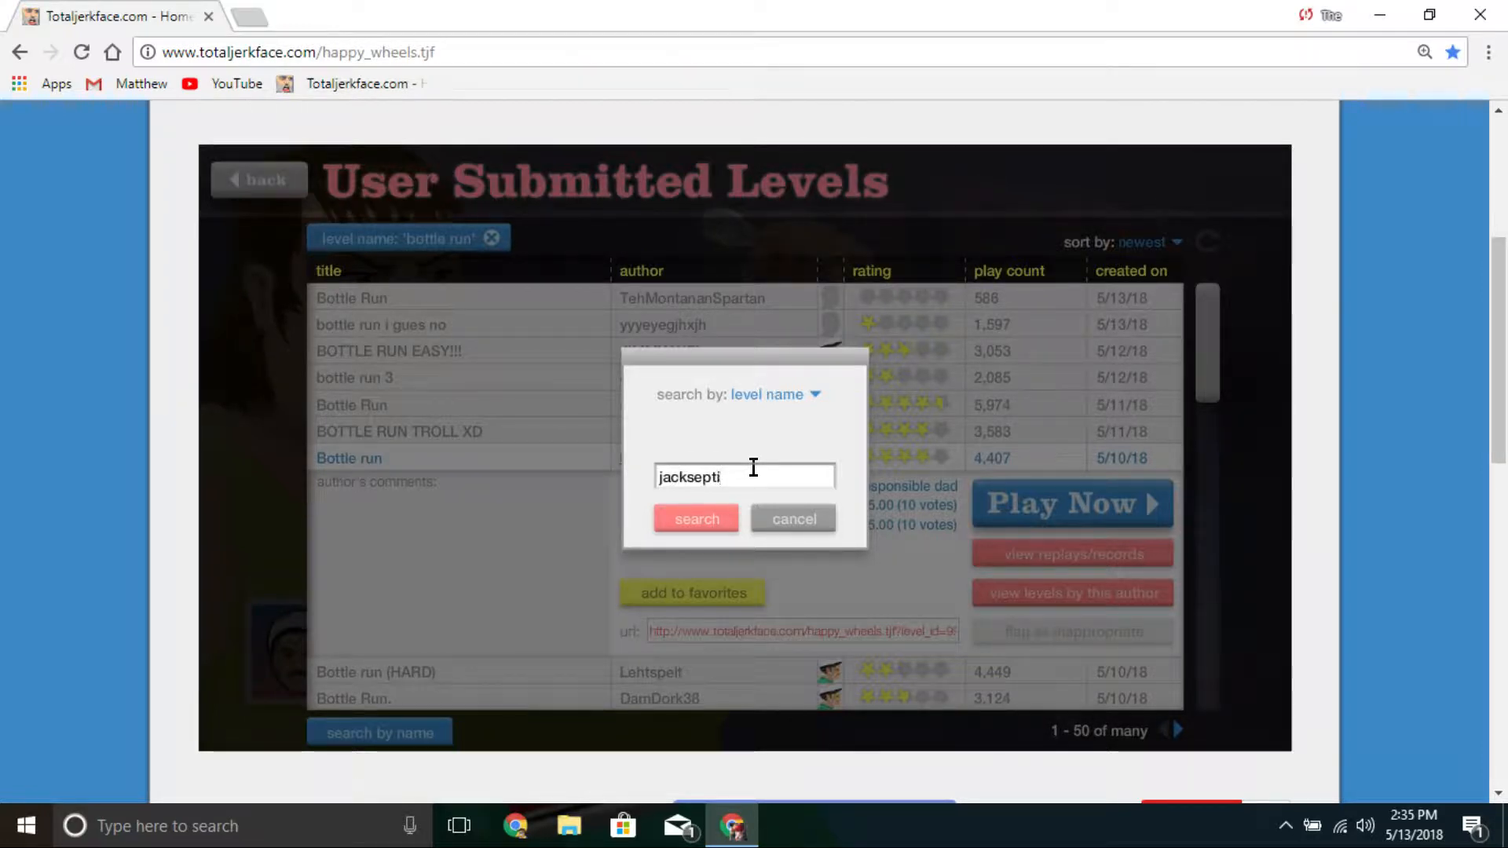
pyautogui.click(695, 519)
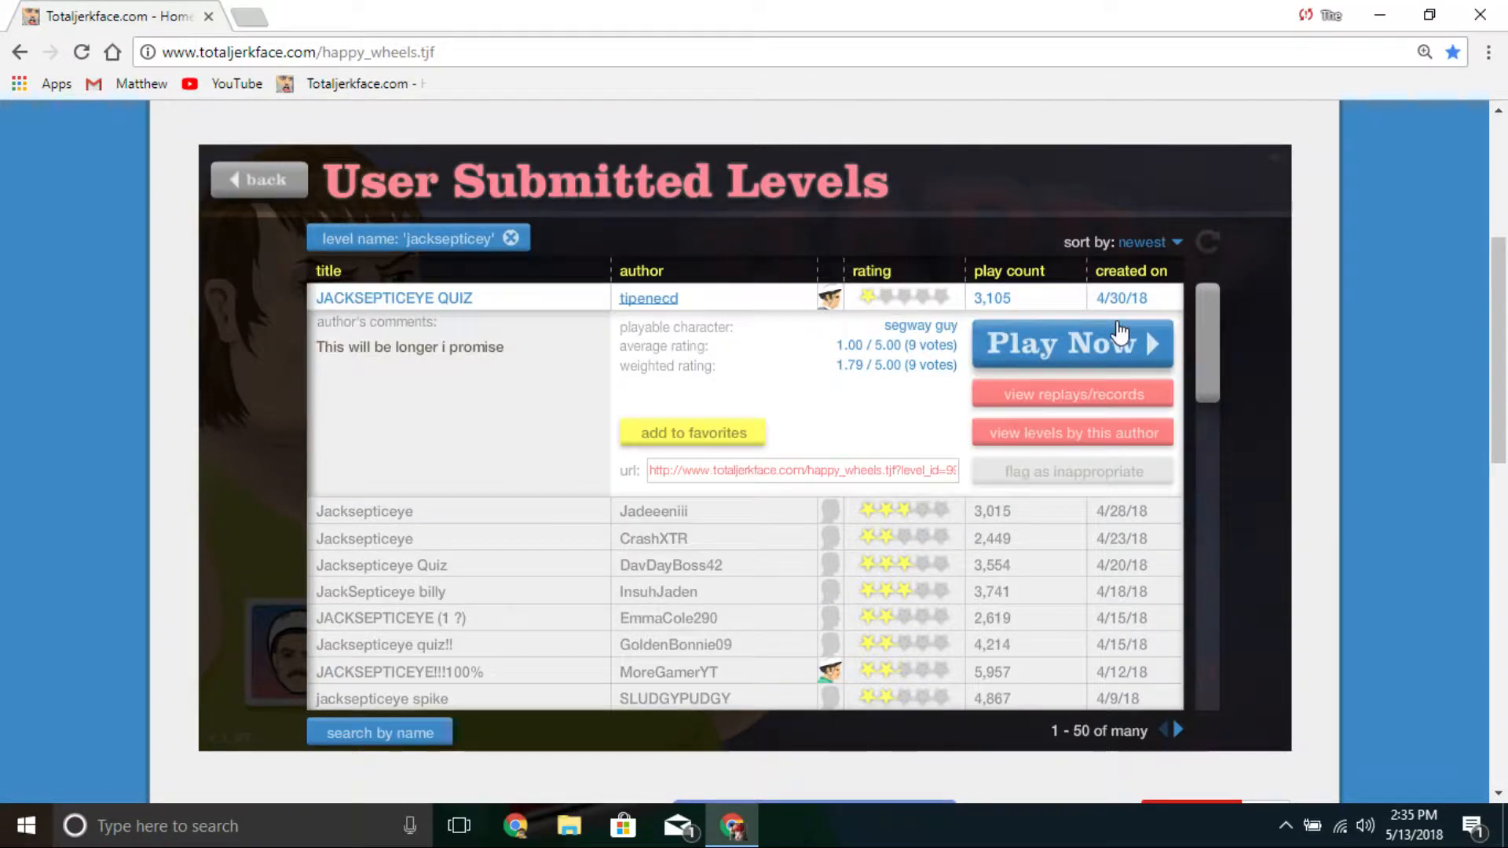
pyautogui.click(1071, 344)
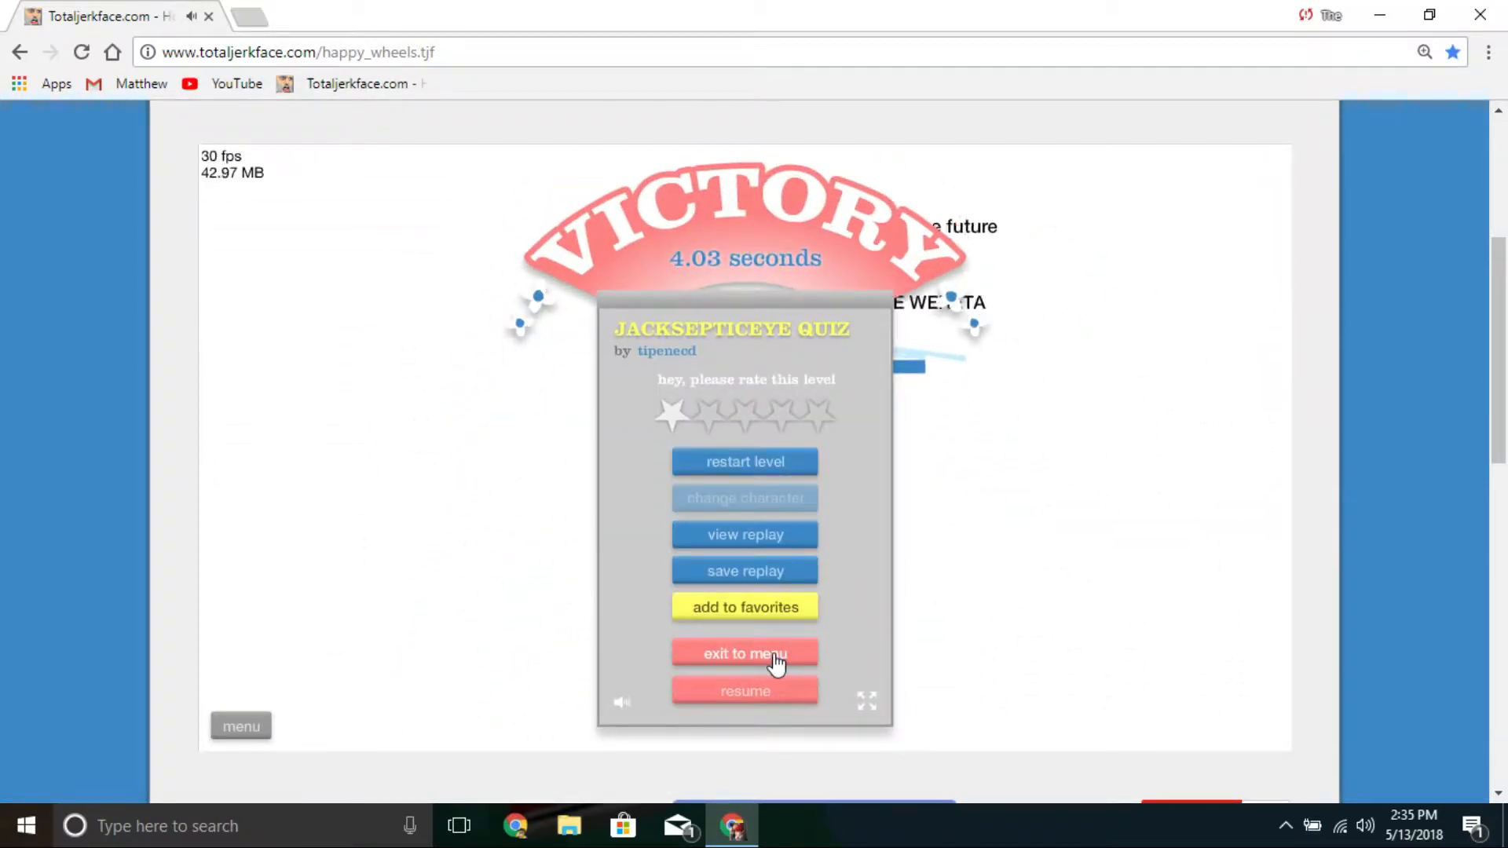
pyautogui.click(745, 655)
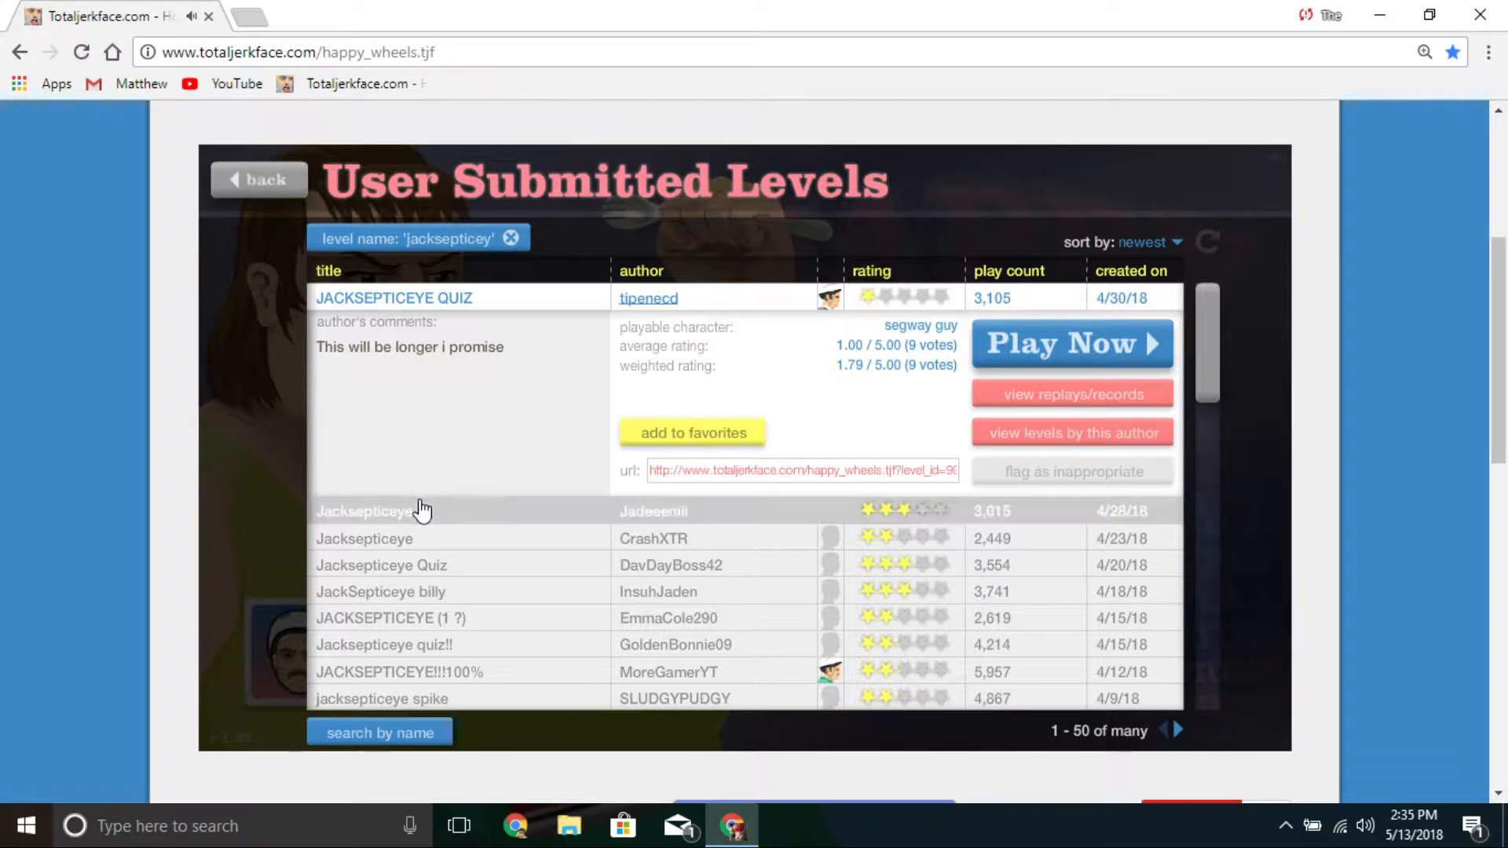
# Step: Play Jadeeeniii's Jacksepticeye with a changed character, crash into spikes, and pause
pyautogui.click(1070, 343)
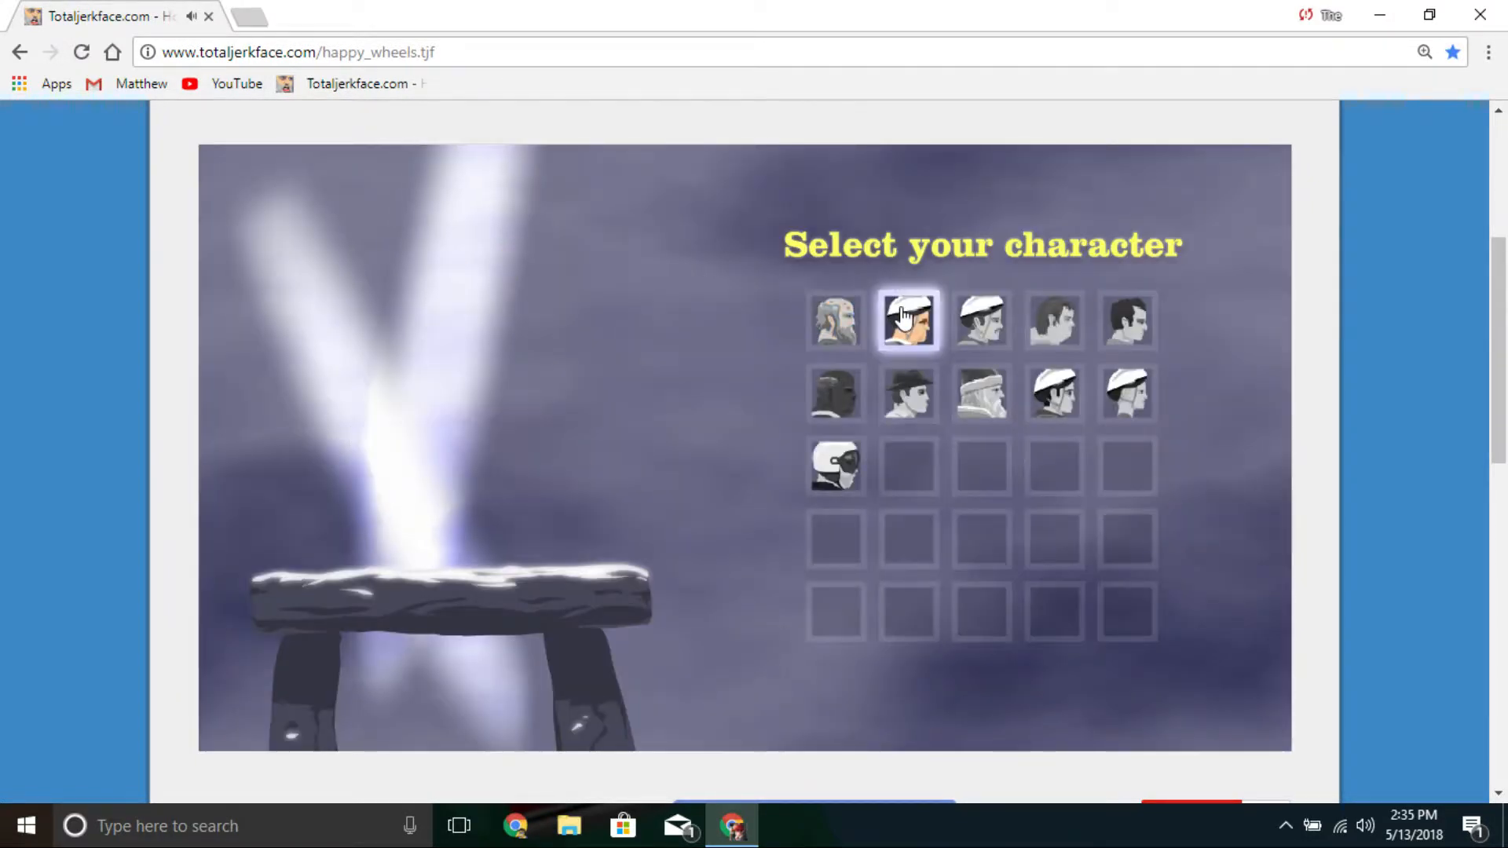
pyautogui.click(906, 320)
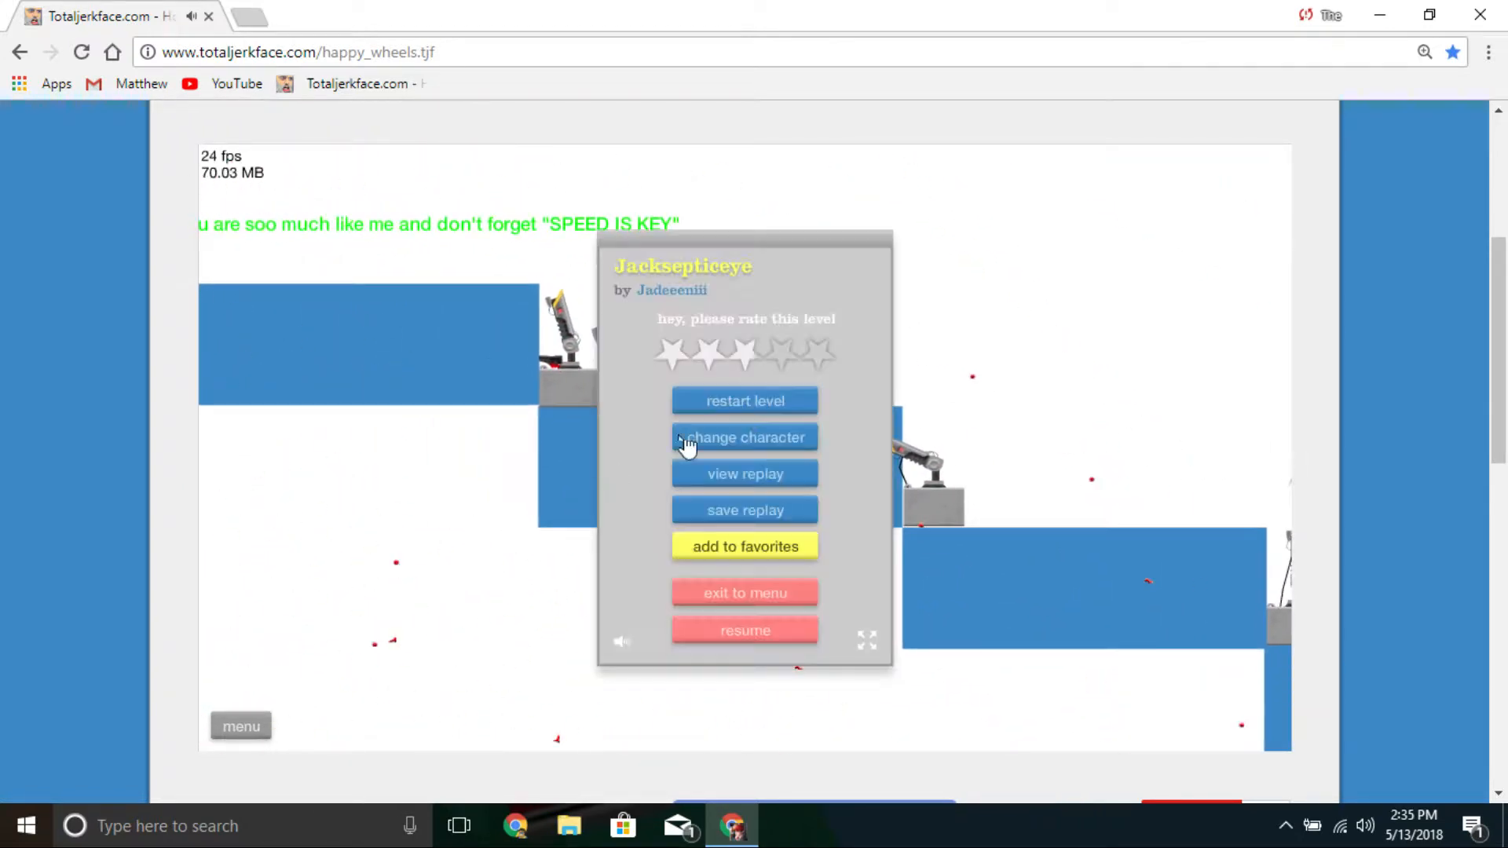
pyautogui.click(745, 437)
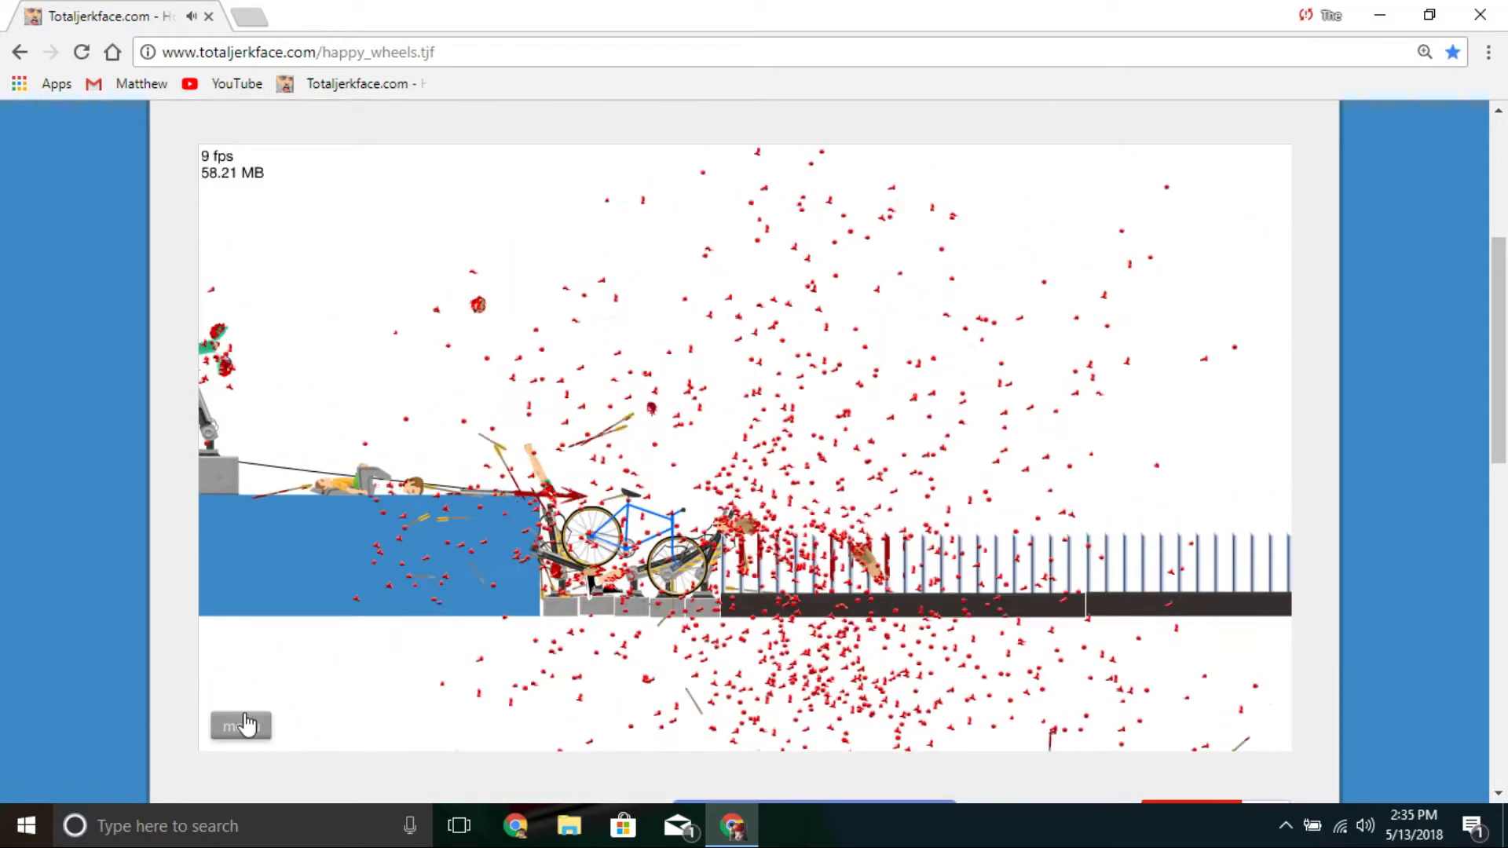
pyautogui.click(241, 725)
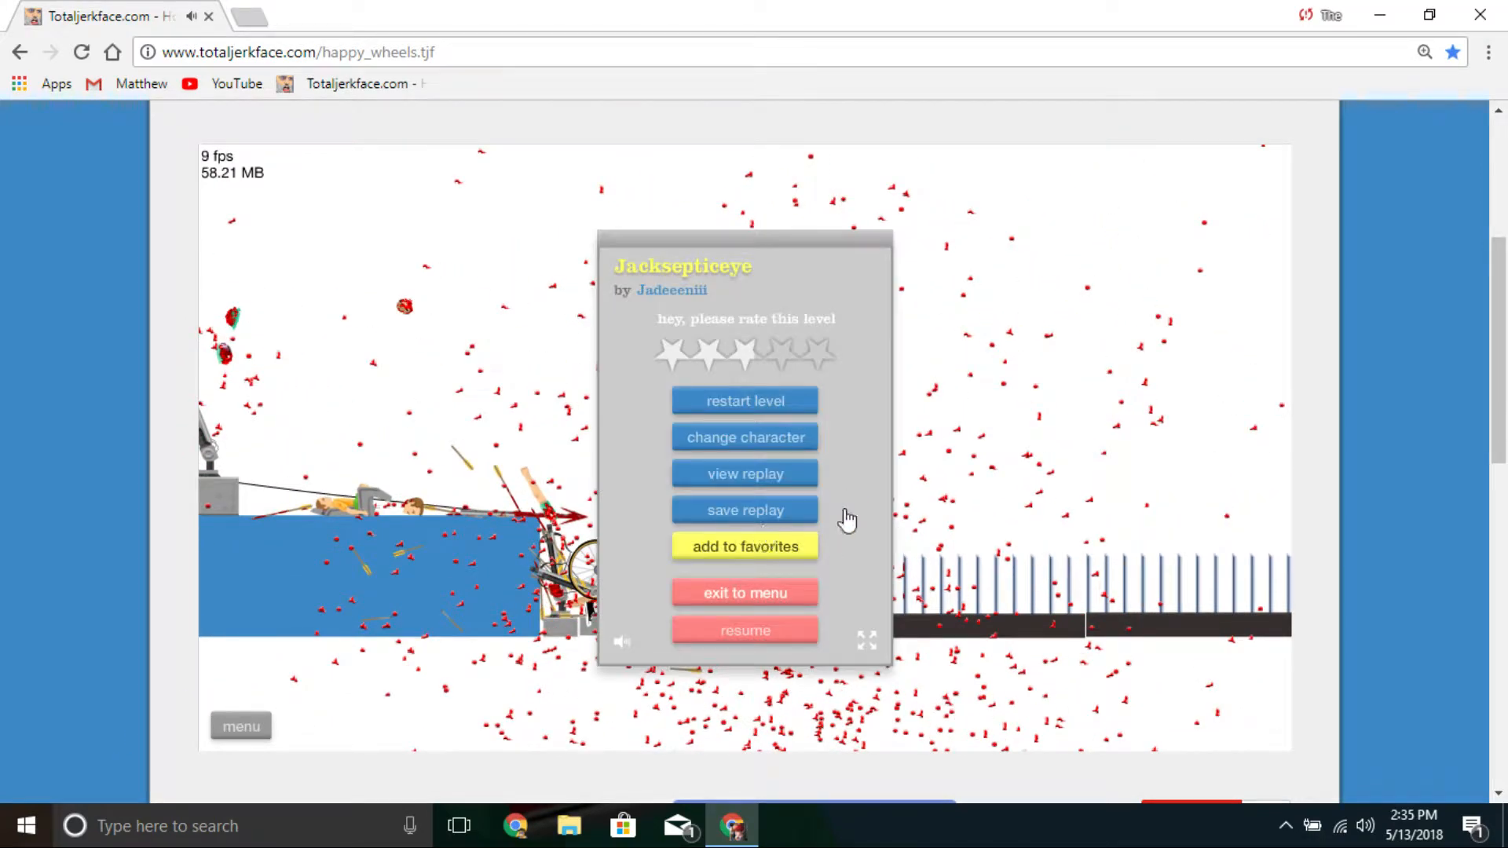
# Step: Exit Jacksepticeye, beat DavDayBoss42's Jacksepticeye Quiz in 18.40 seconds, and open JackSepticeye billy
pyautogui.click(746, 593)
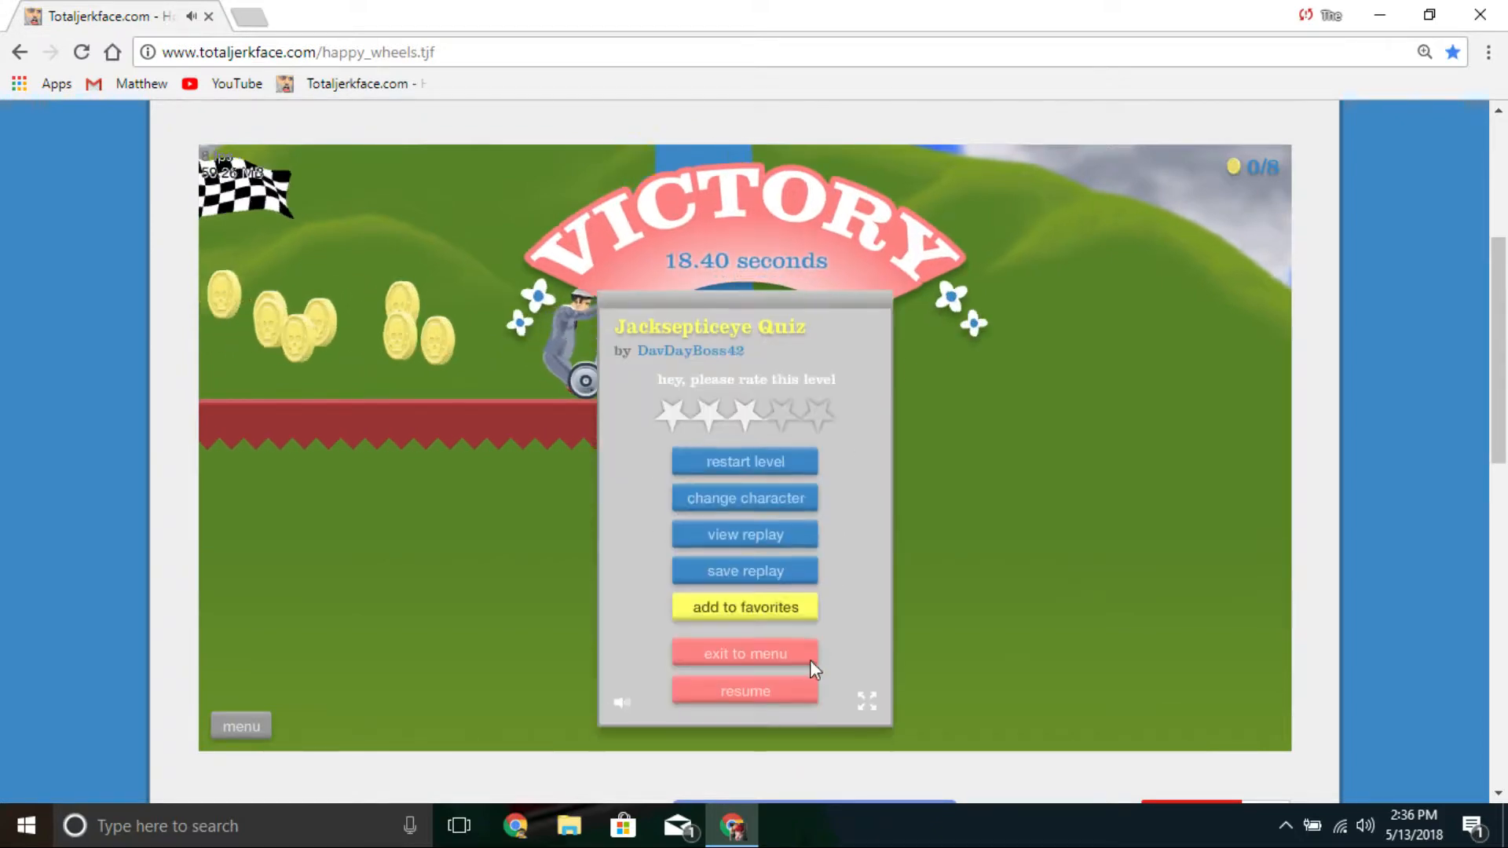
pyautogui.click(745, 653)
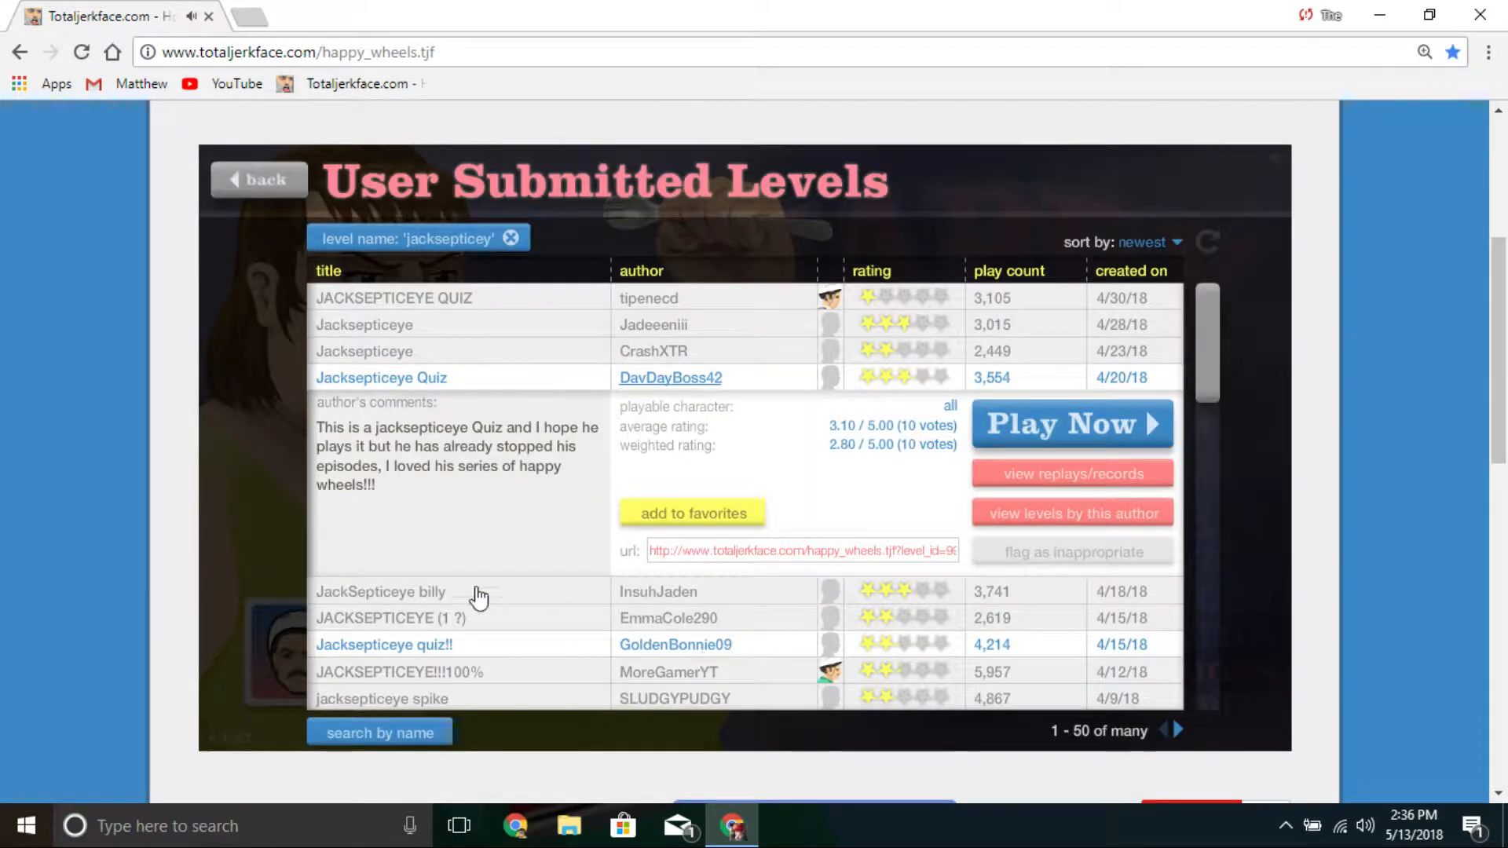
pyautogui.click(381, 592)
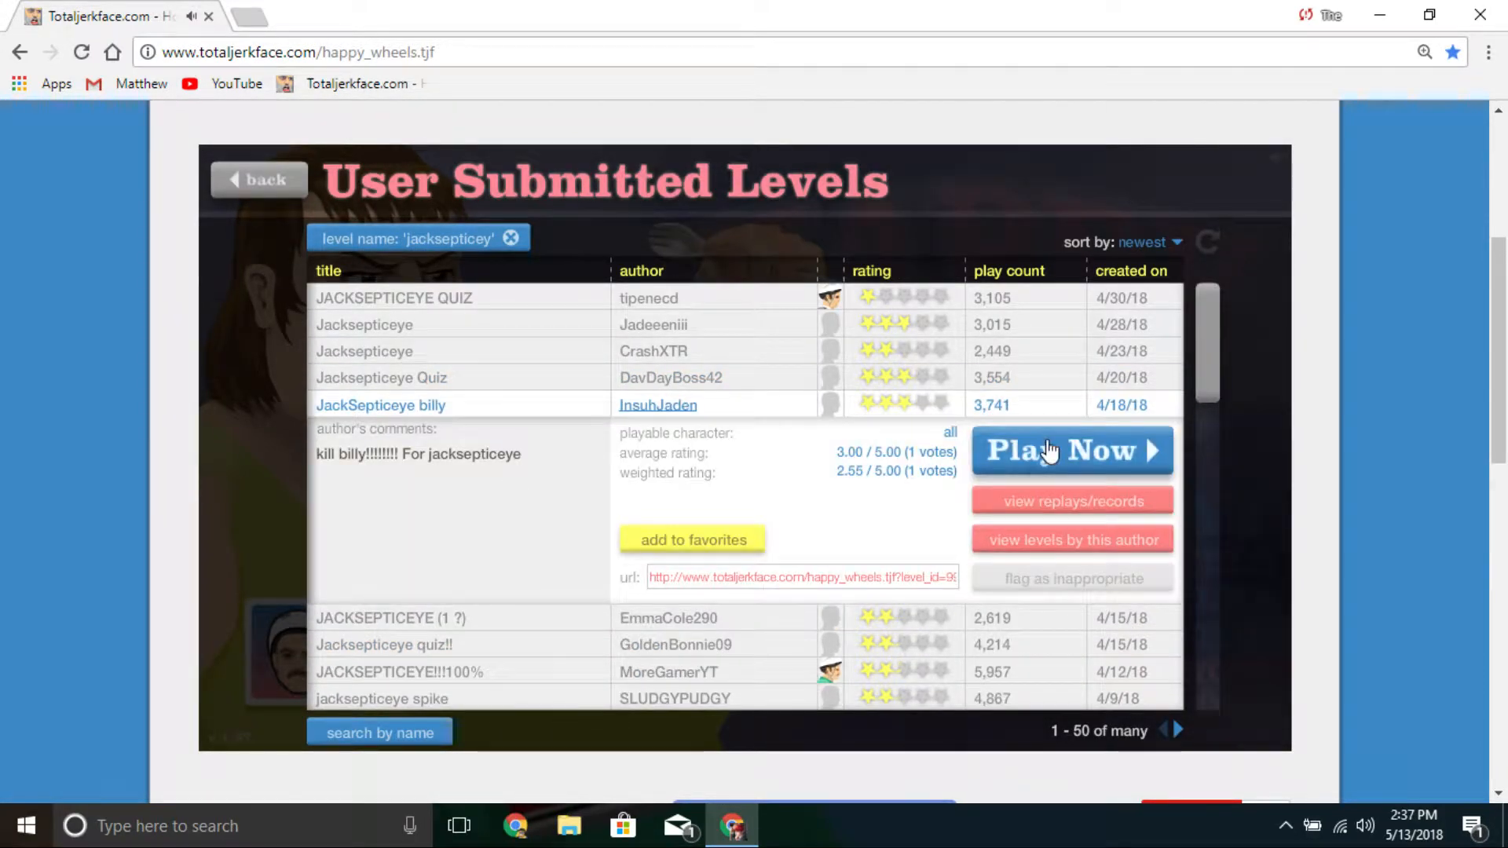
# Step: Choose a character and play InsuhJaden's JackSepticeye billy until the rider is shredded
pyautogui.click(1071, 450)
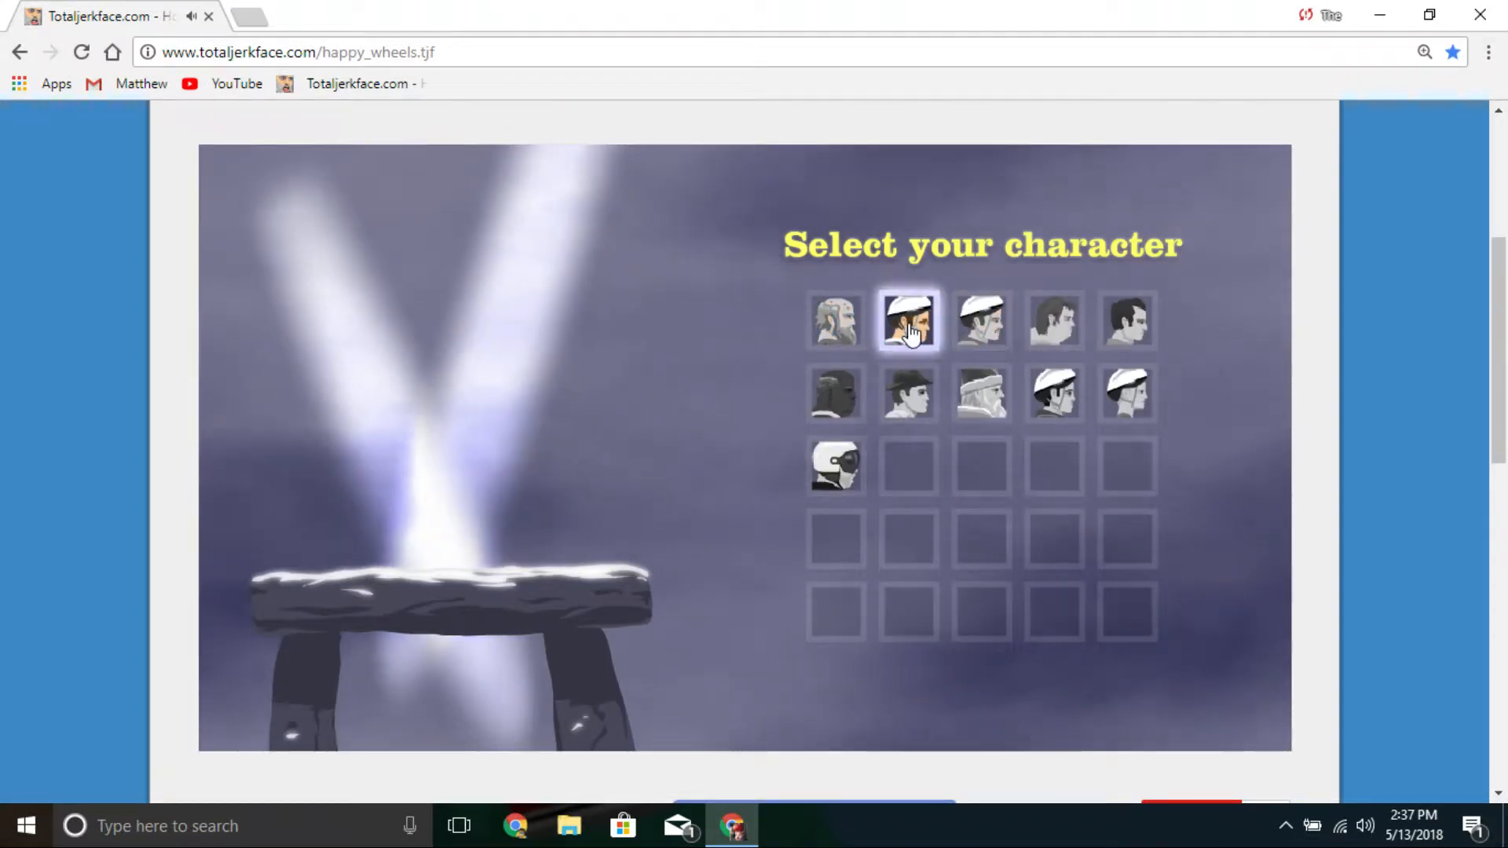
pyautogui.click(908, 321)
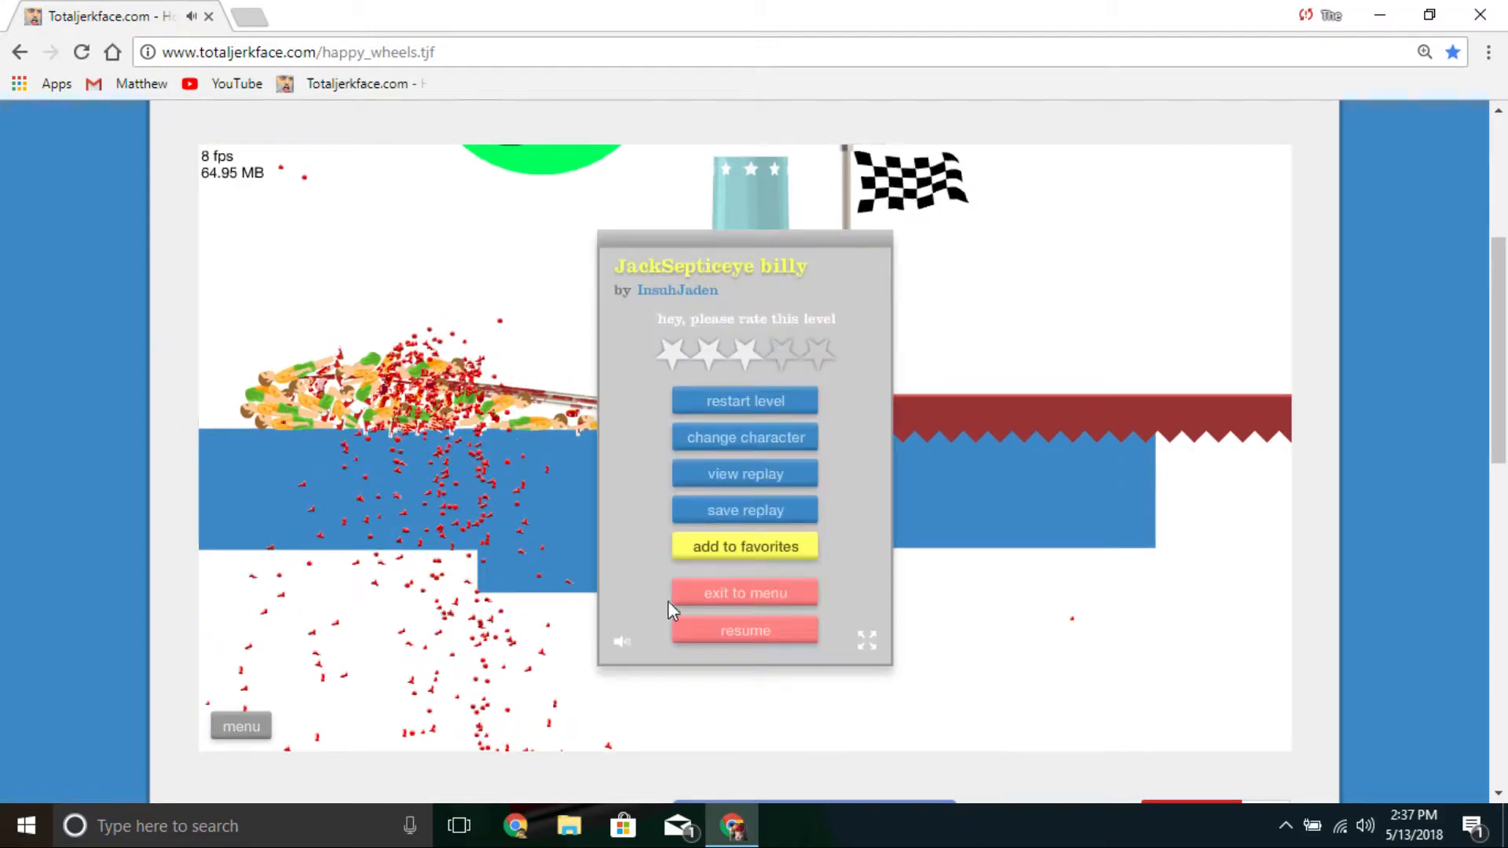
# Step: Exit billy, play GoldenBonnie09's Jacksepticeye quiz!! to its 'Good job' ending, and return
pyautogui.click(745, 593)
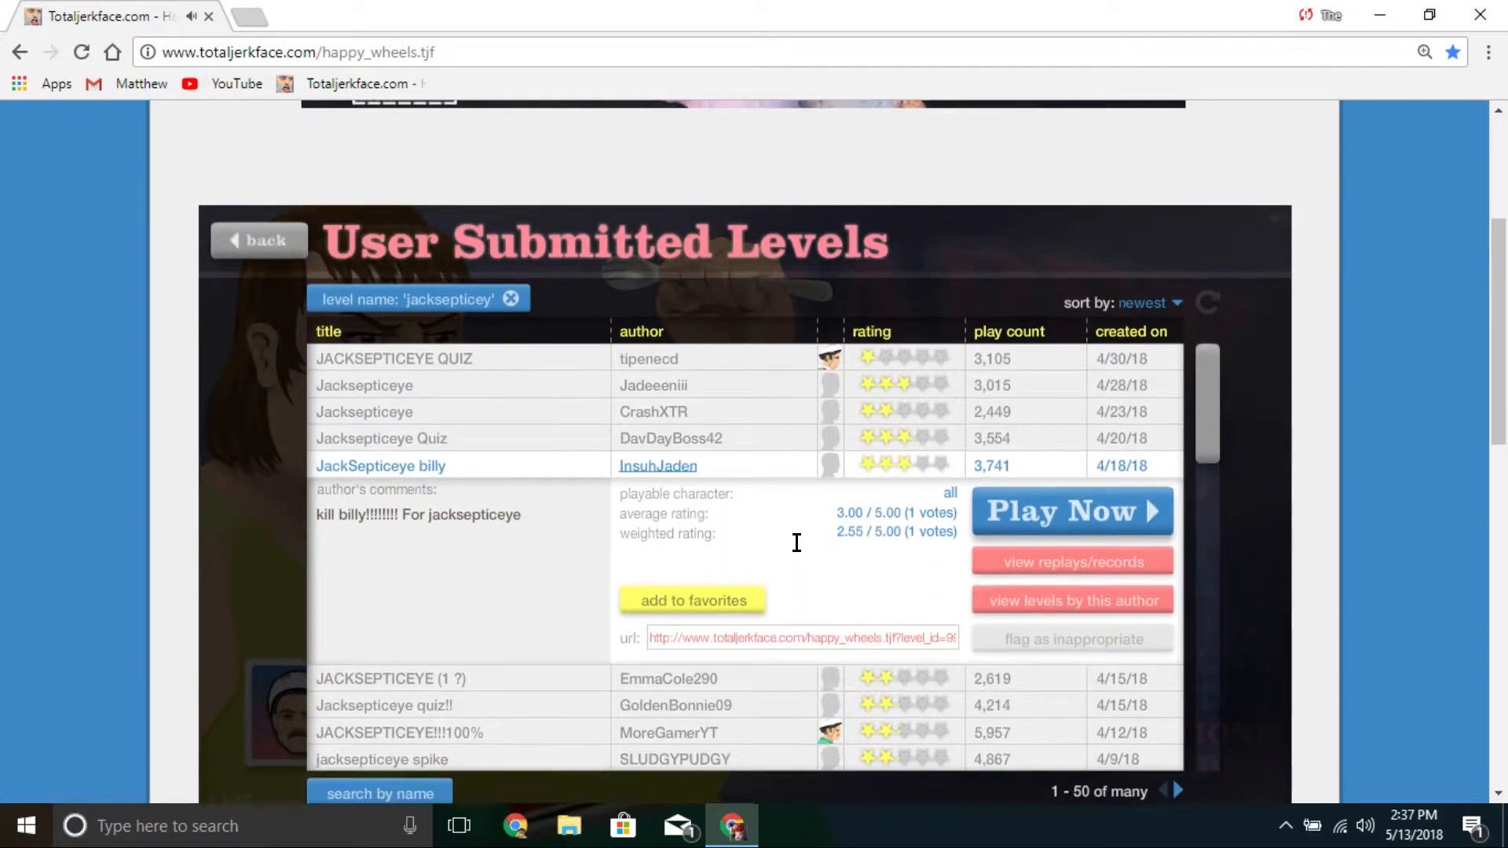
pyautogui.scroll(-3)
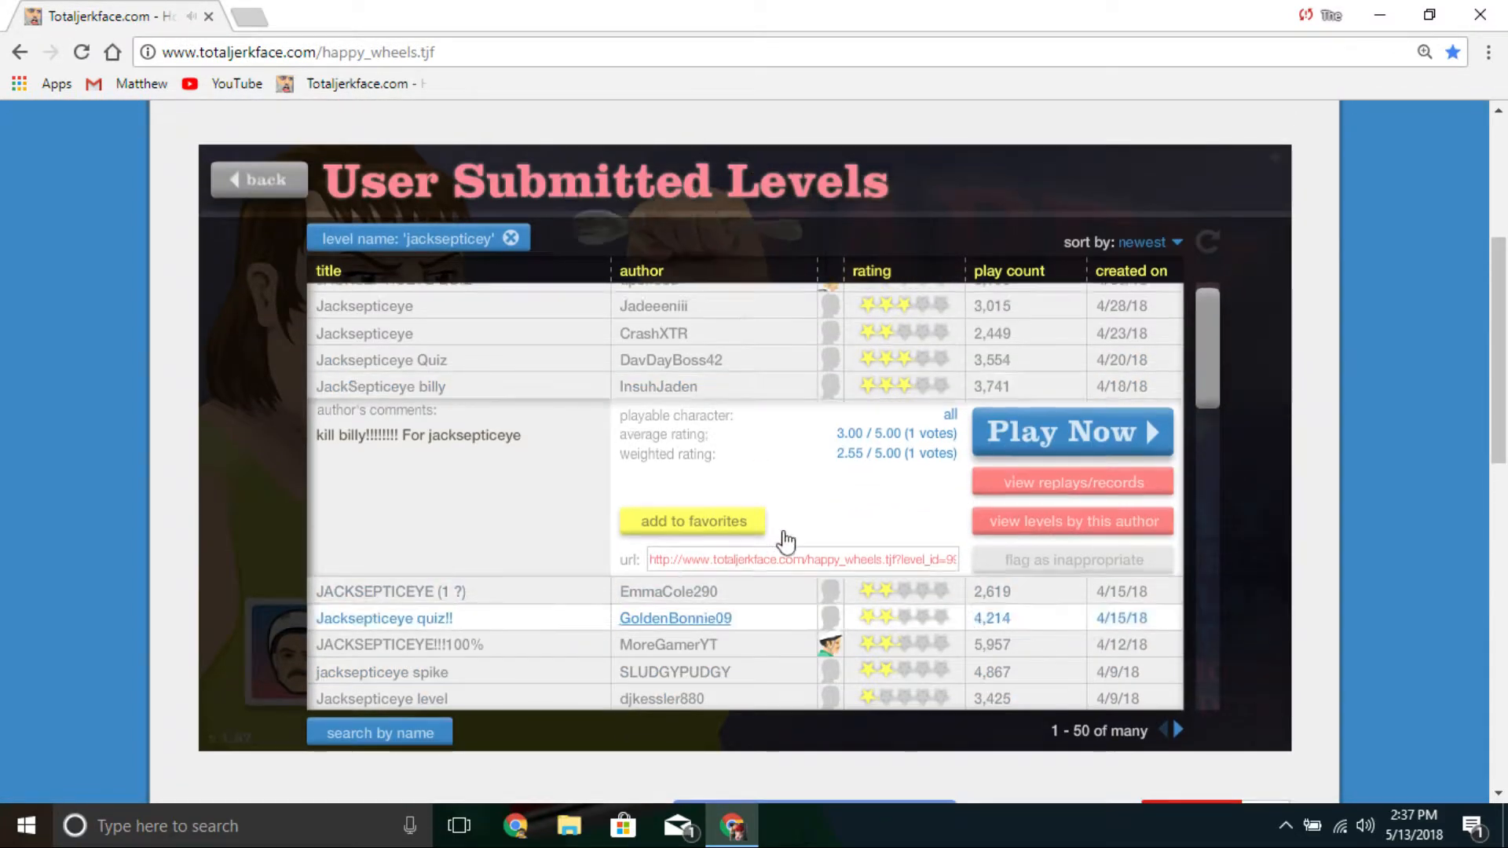
pyautogui.click(1070, 432)
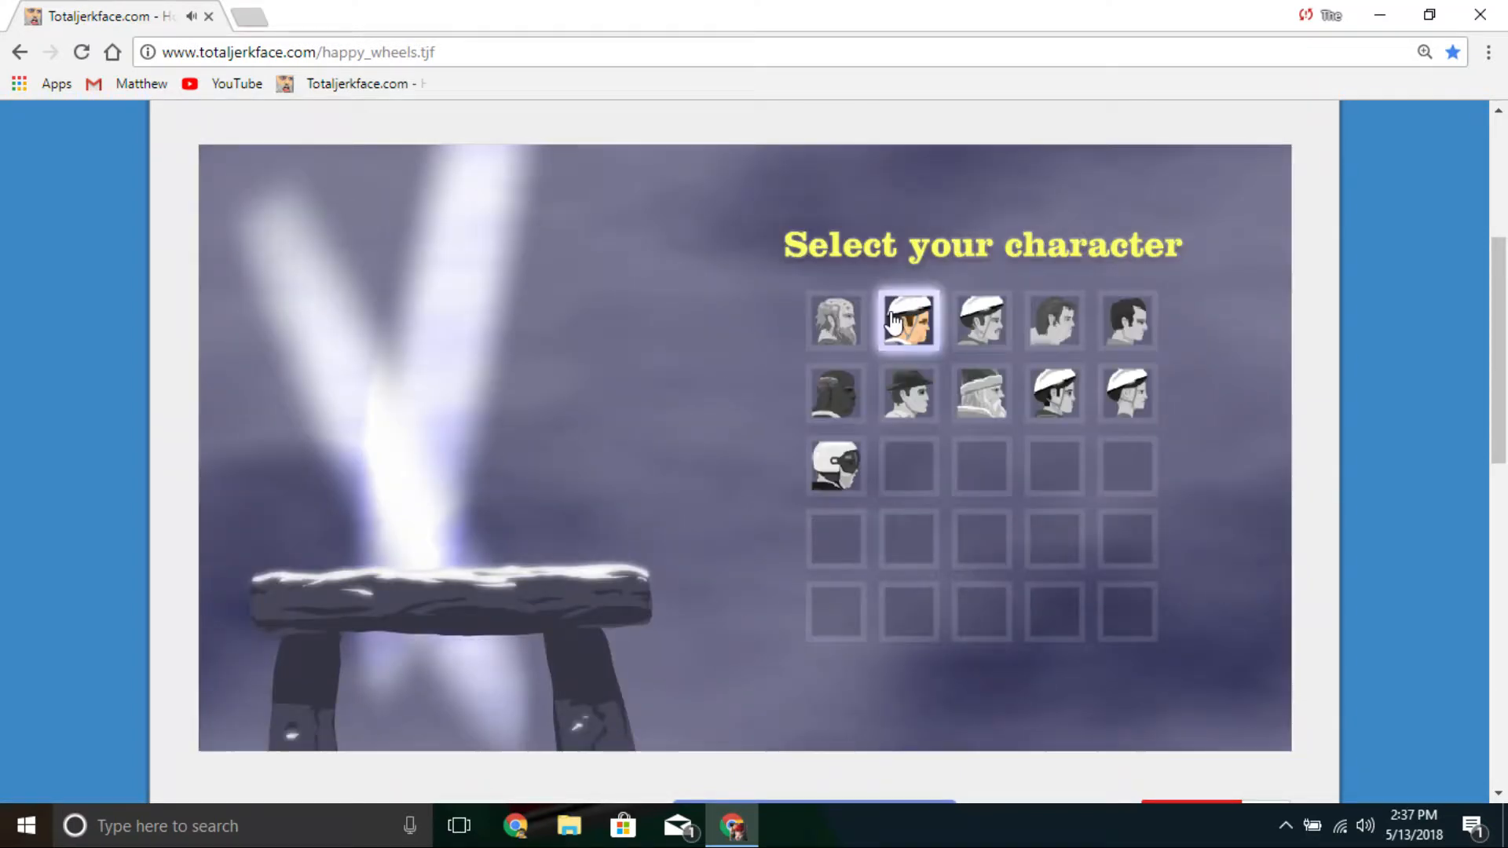
pyautogui.click(904, 319)
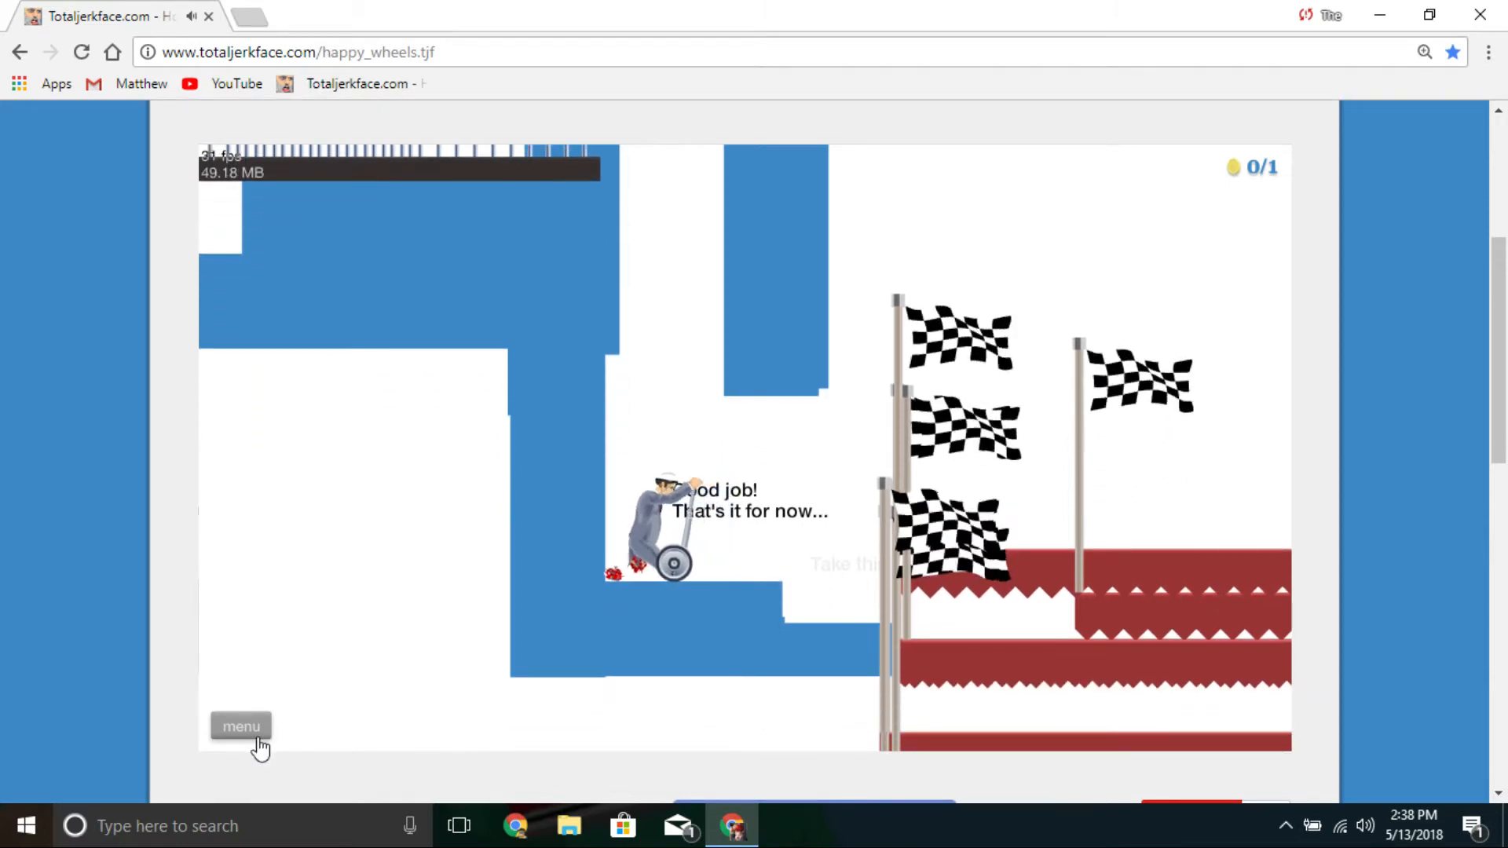
pyautogui.click(240, 726)
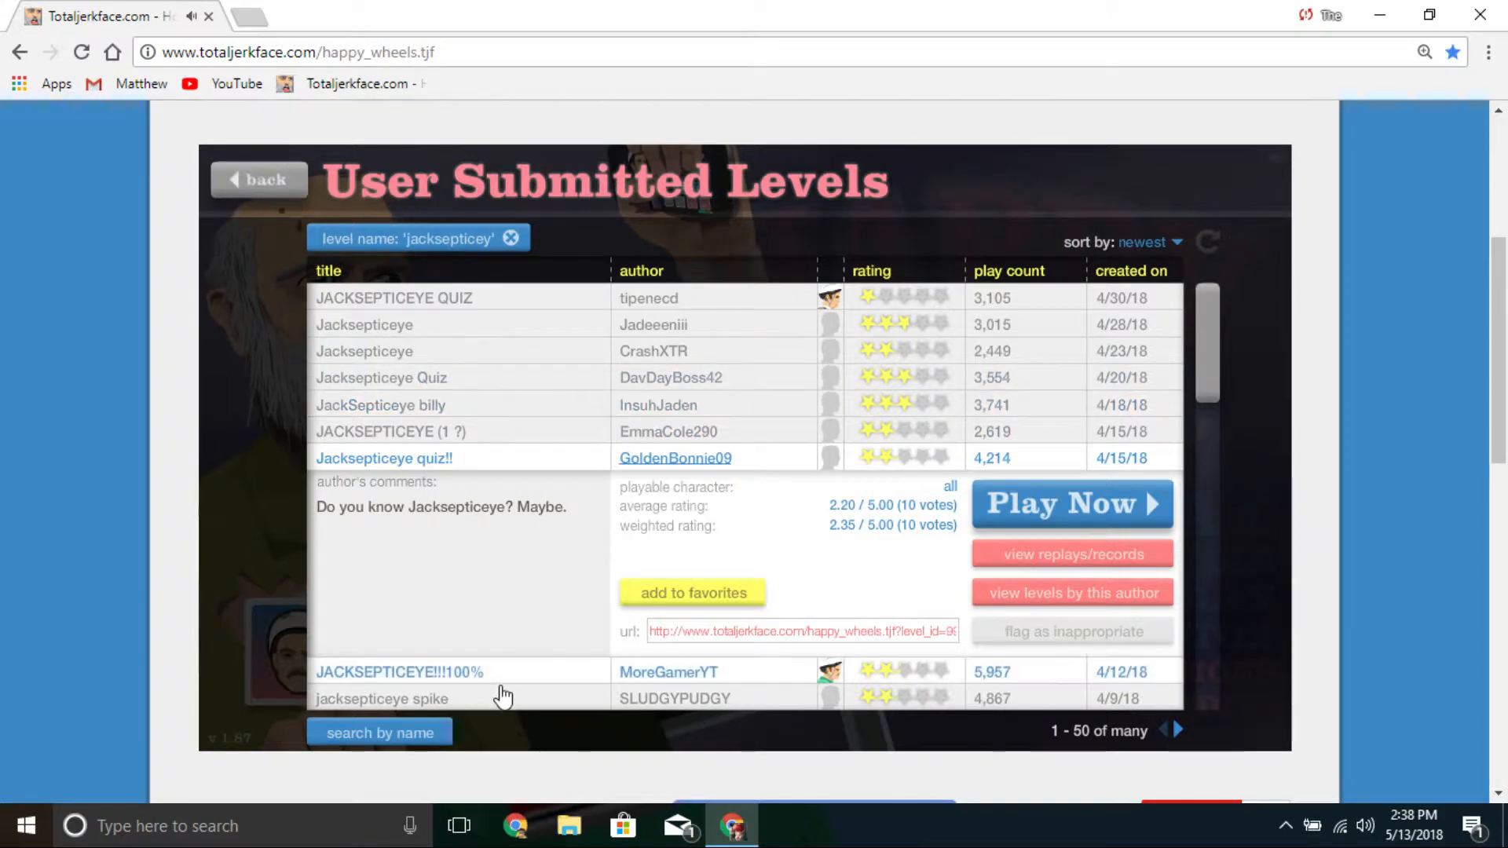
pyautogui.scroll(-3)
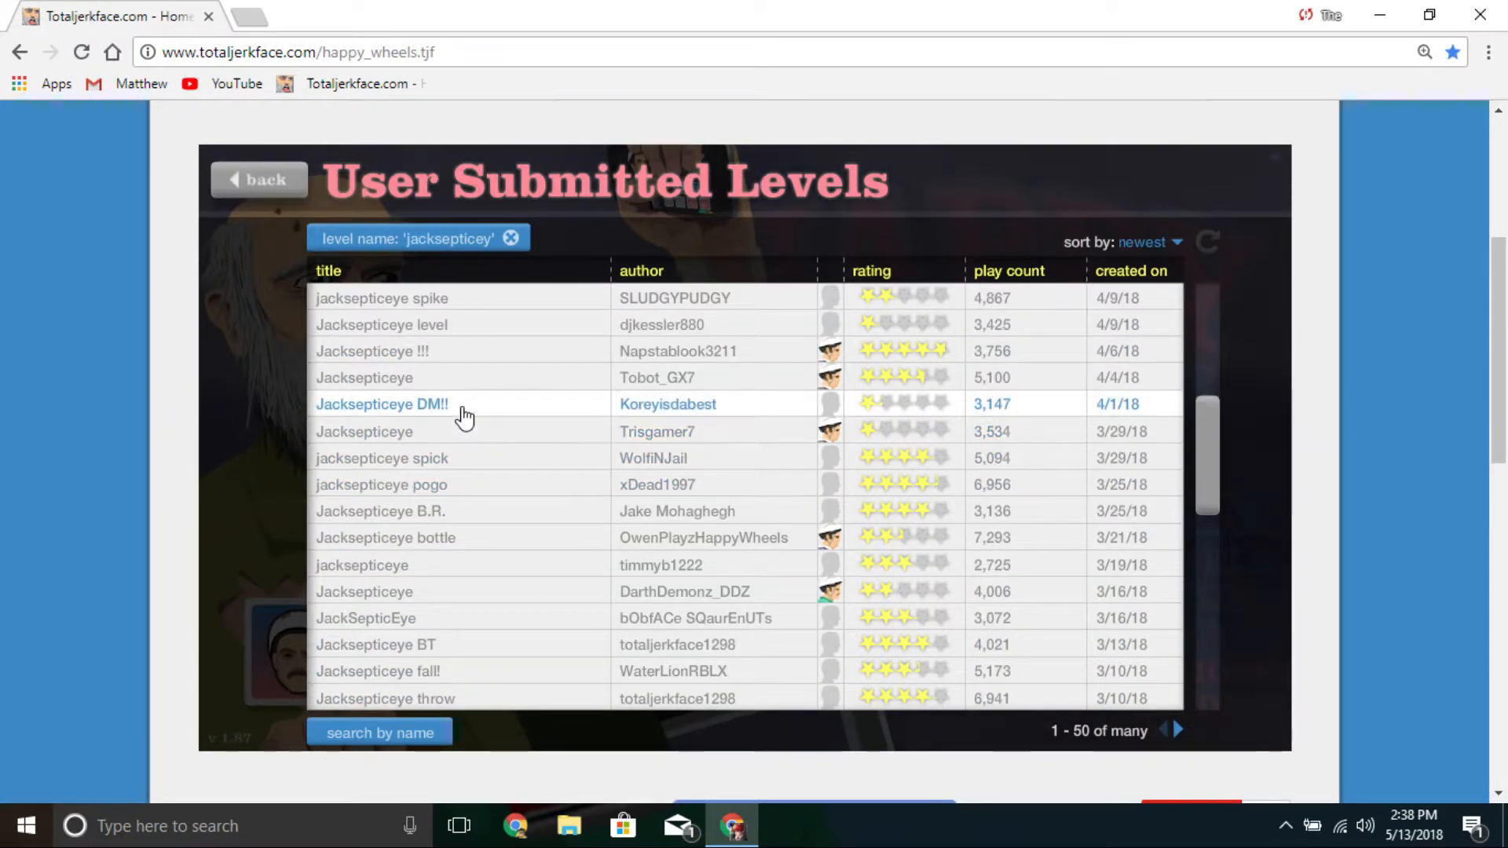
# Step: Start Koreyisdabest's Jacksepticeye DM!! with a chosen character, then exit to the list
pyautogui.click(382, 404)
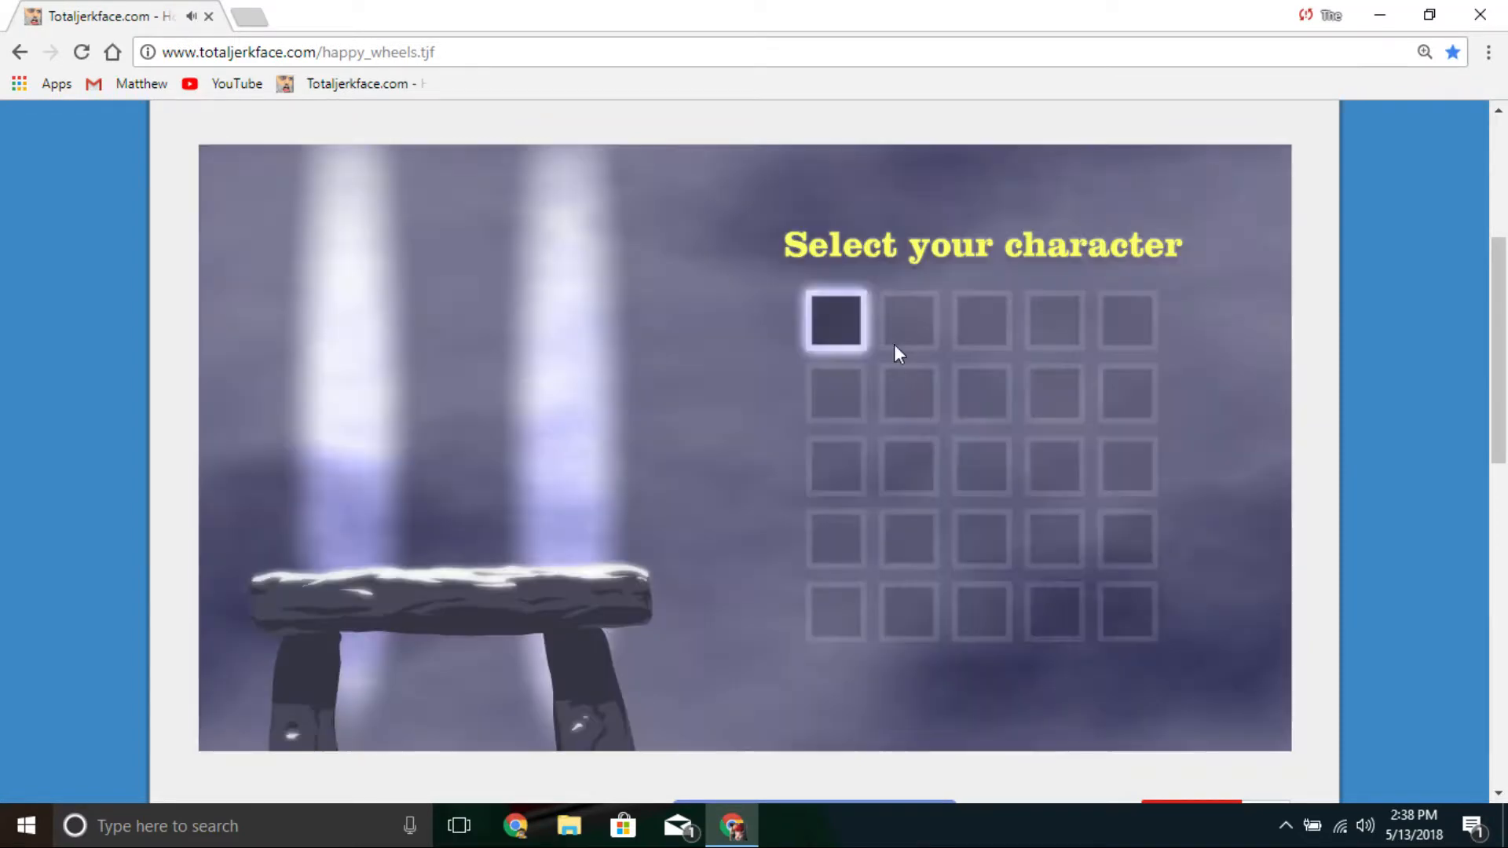
pyautogui.click(835, 320)
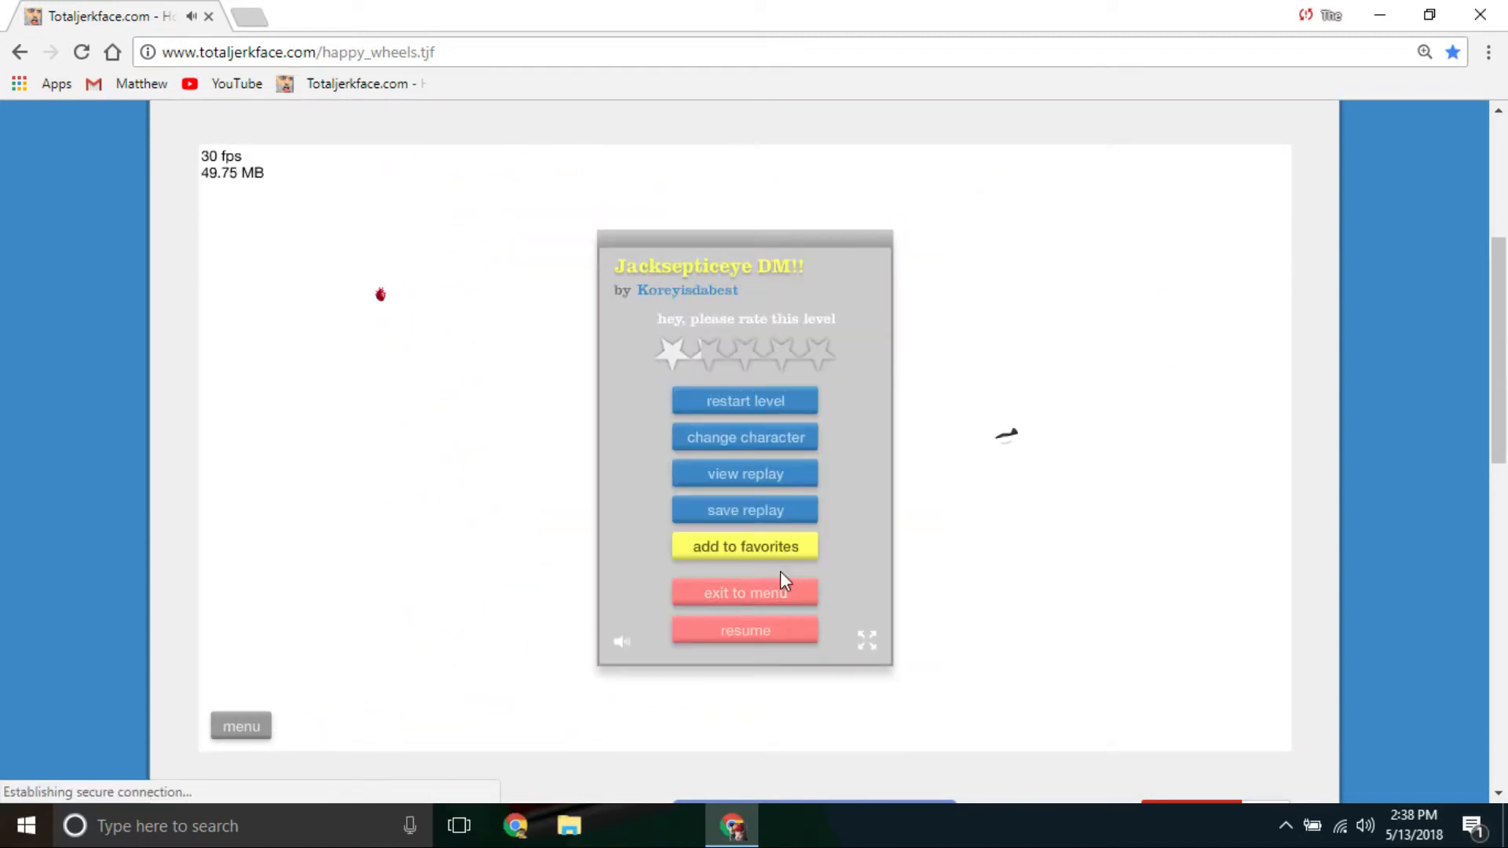
pyautogui.click(745, 592)
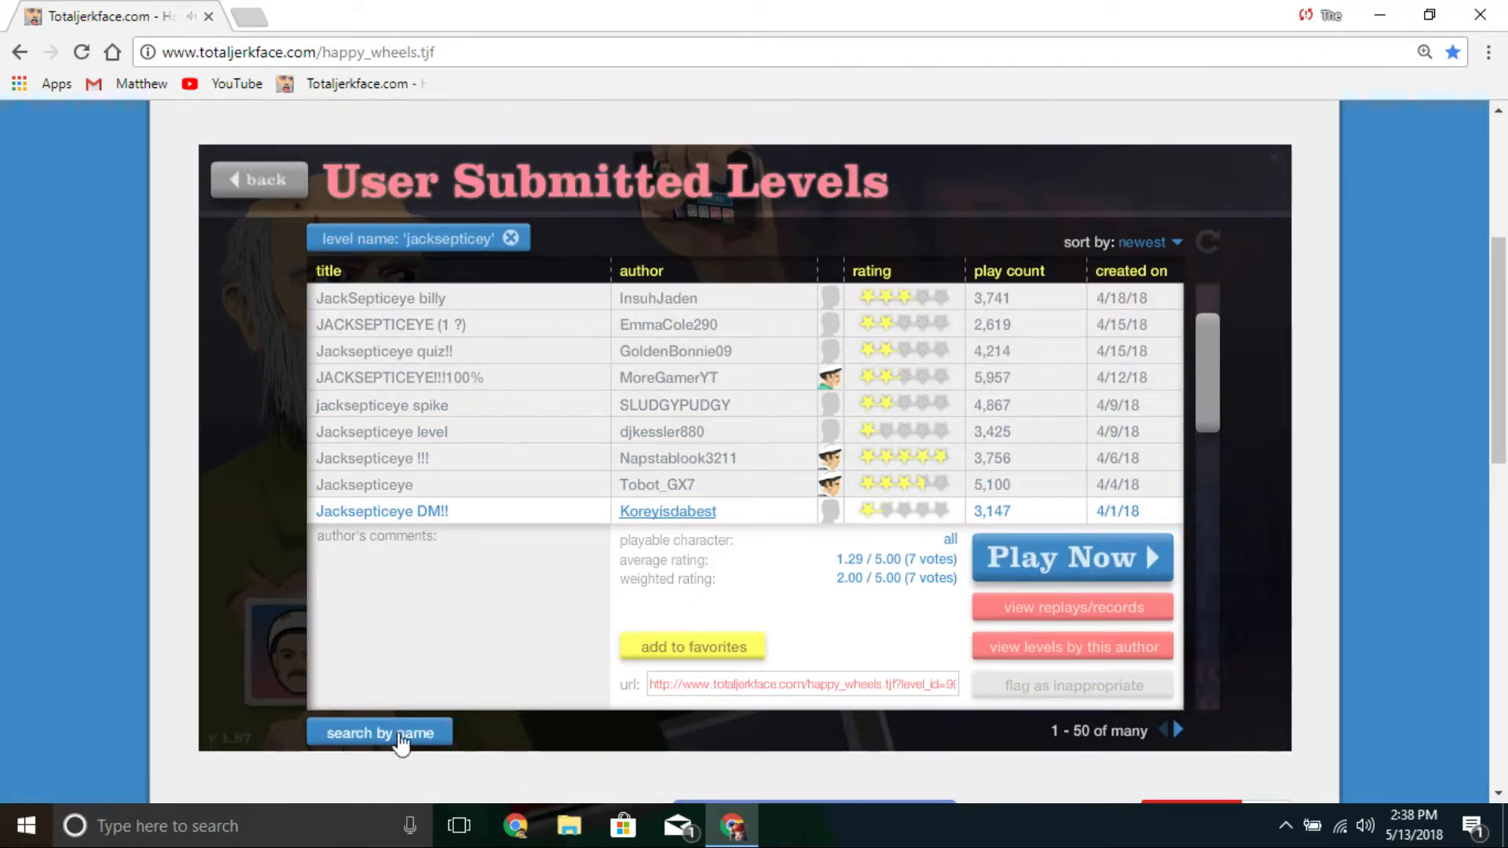
# Step: Search levels by name for 'ball throw' and load PhoenixC's Ball throw Xtreme
pyautogui.click(378, 733)
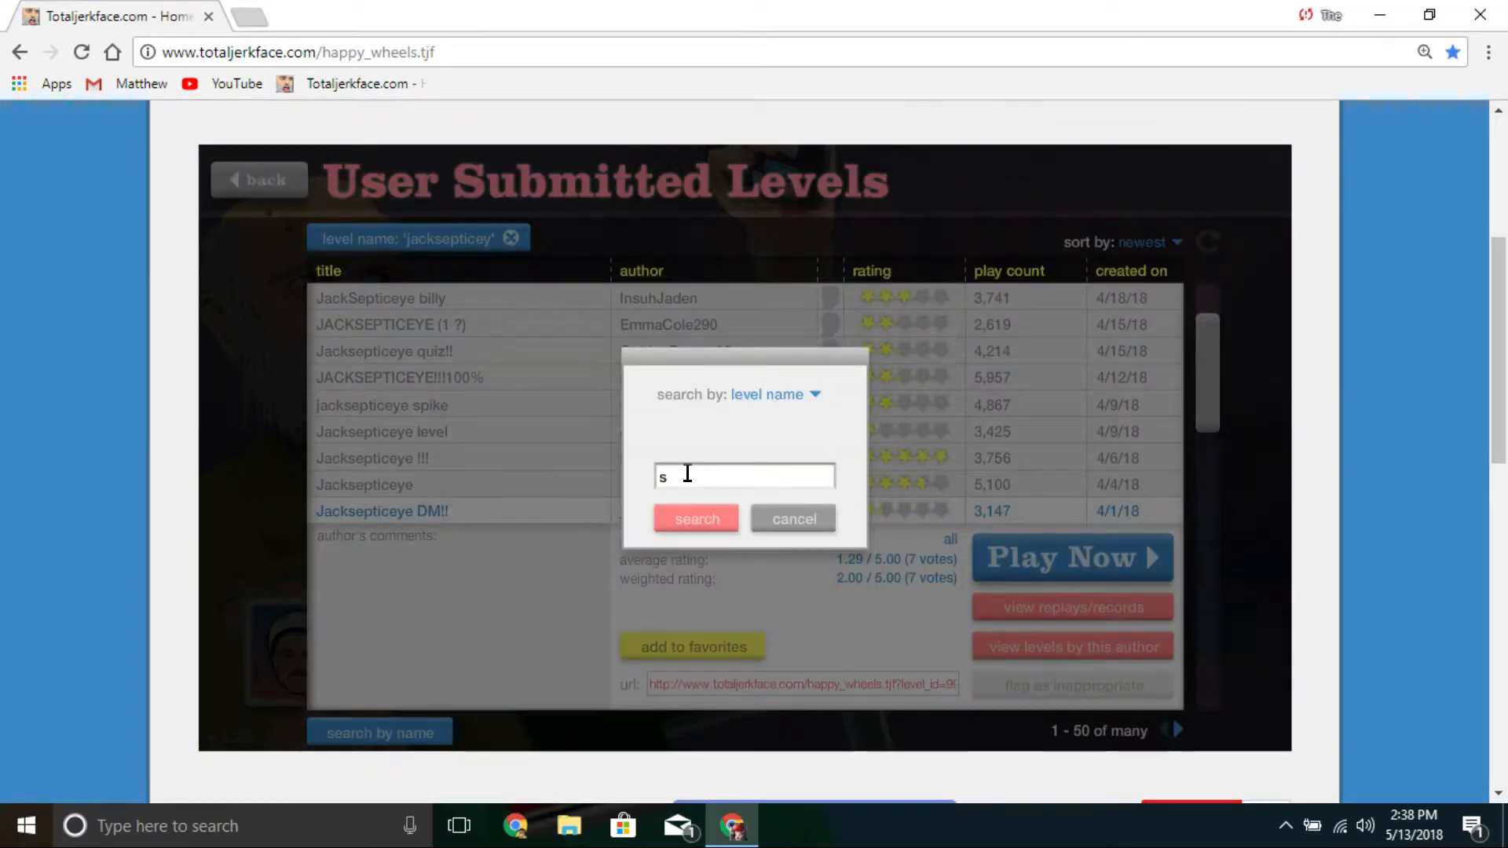
pyautogui.write('pike')
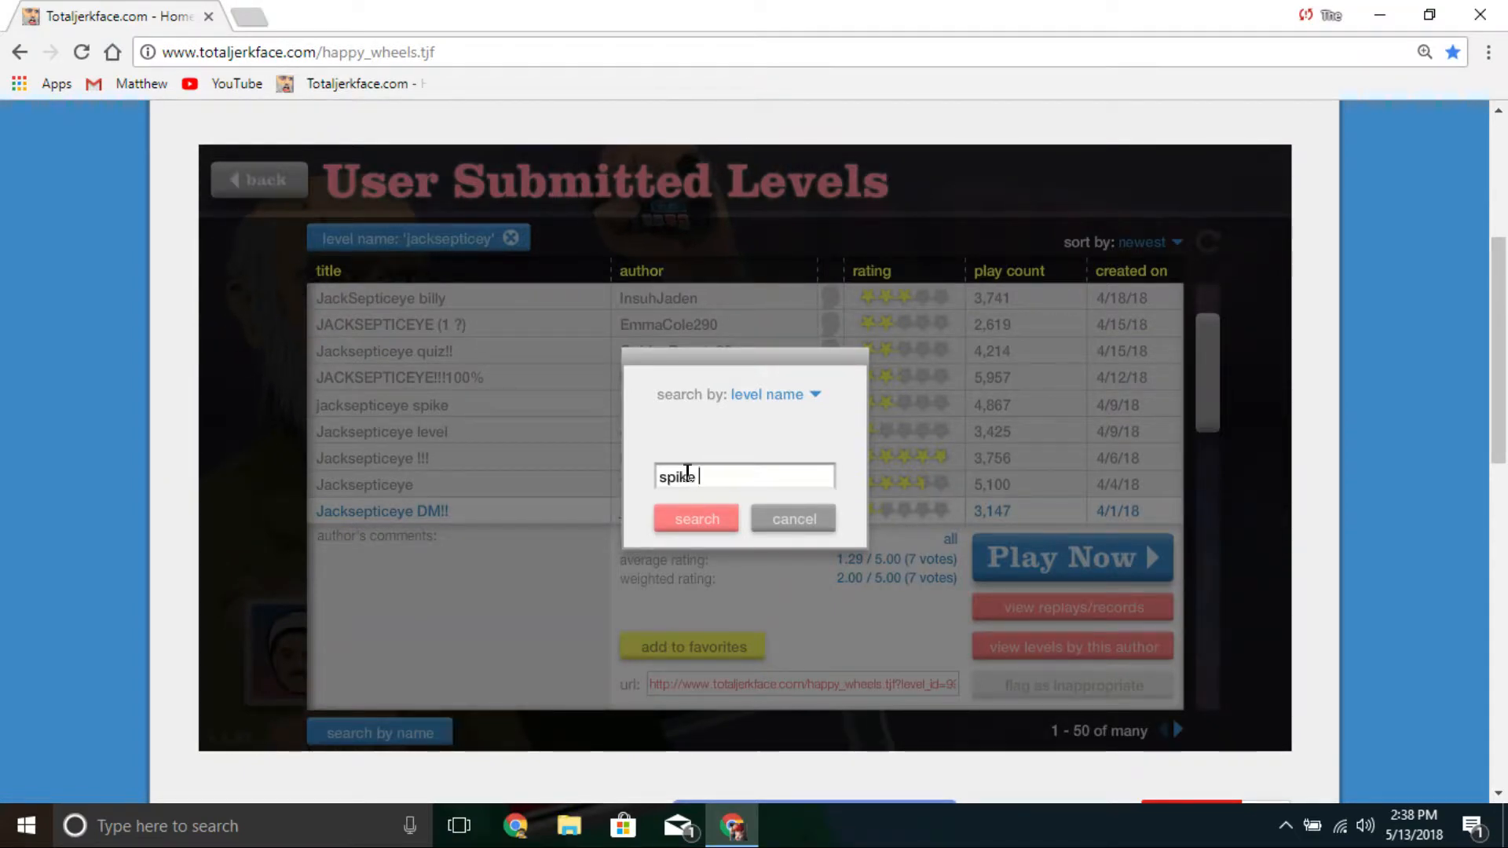
pyautogui.write('bal')
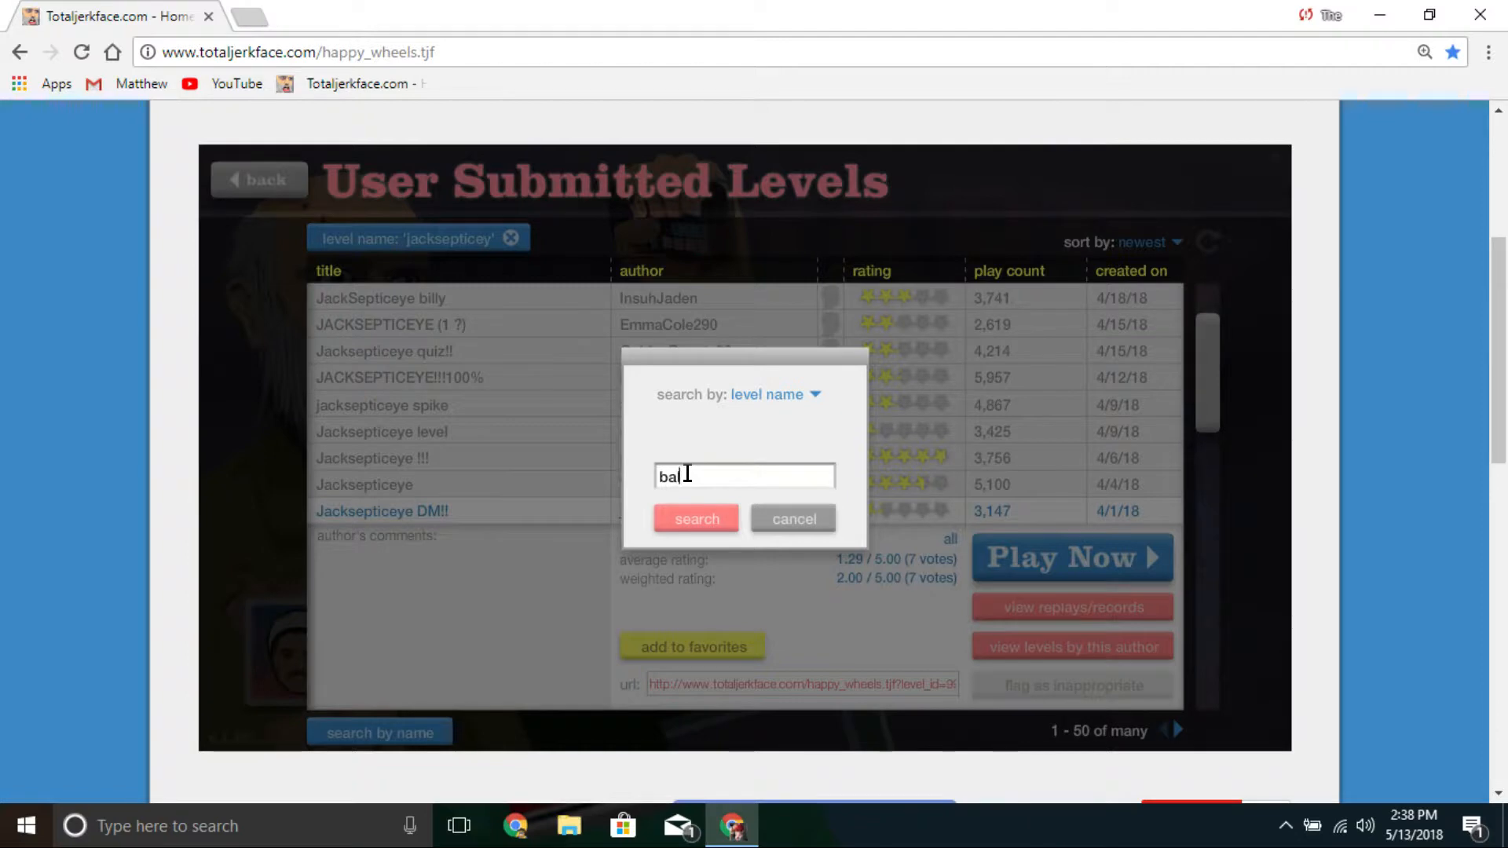
pyautogui.write('lth')
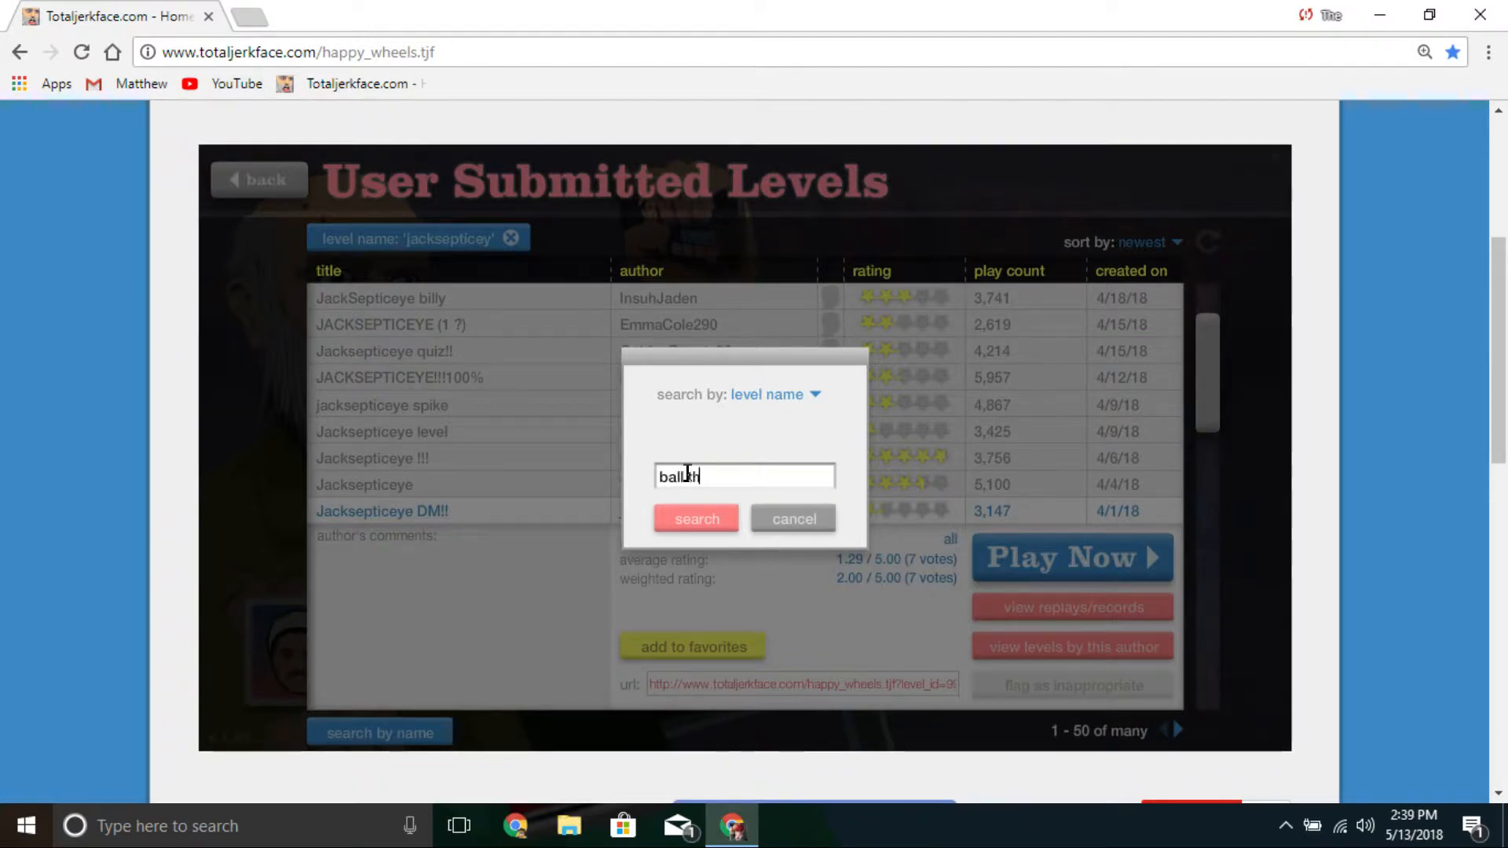
pyautogui.click(695, 519)
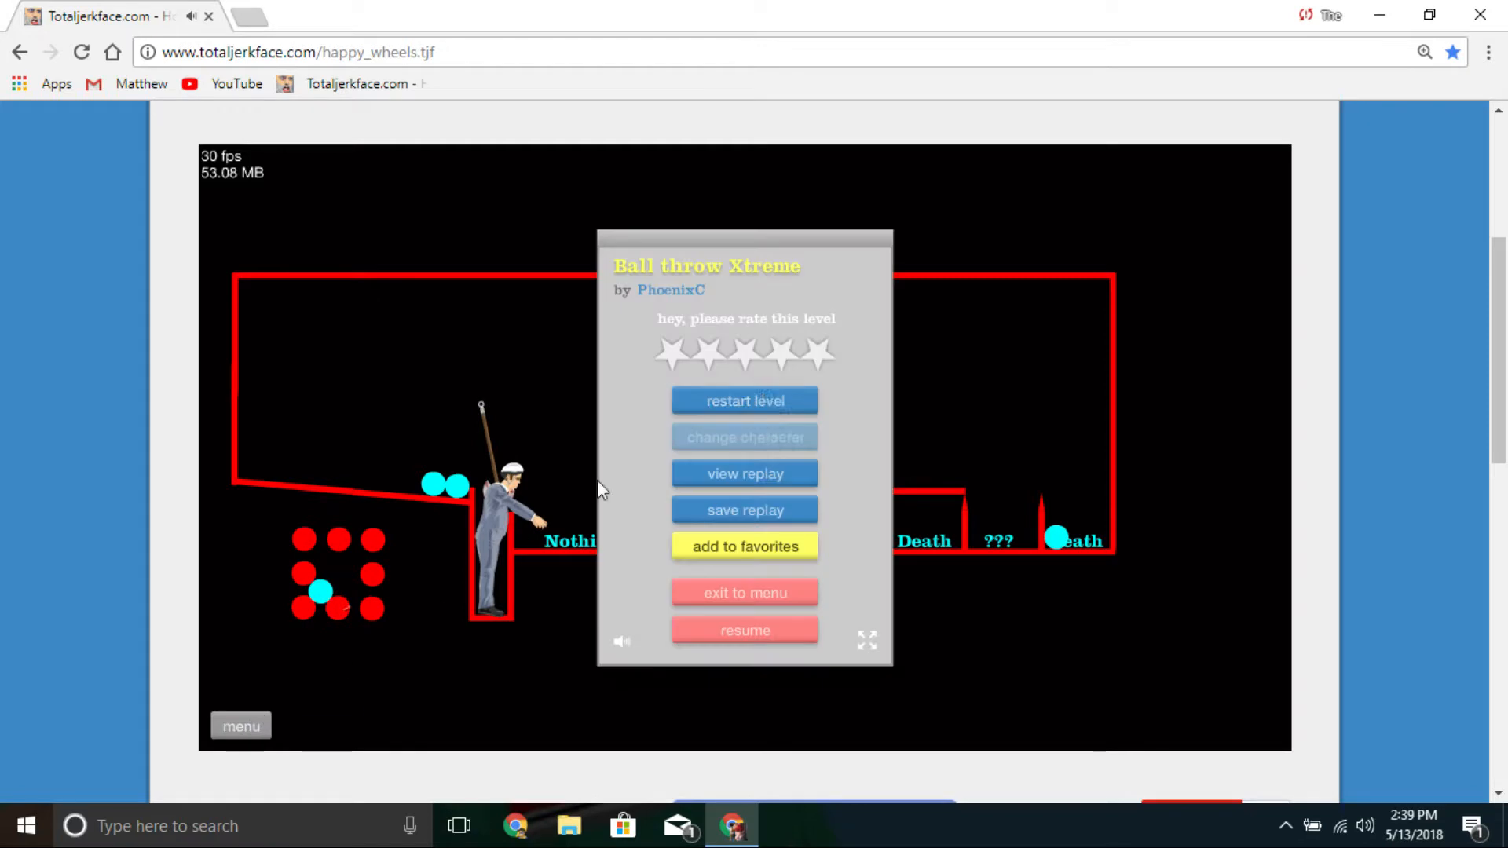
# Step: Resume and restart Ball throw Xtreme, beat it in 5.23 seconds, then exit to the results
pyautogui.click(745, 630)
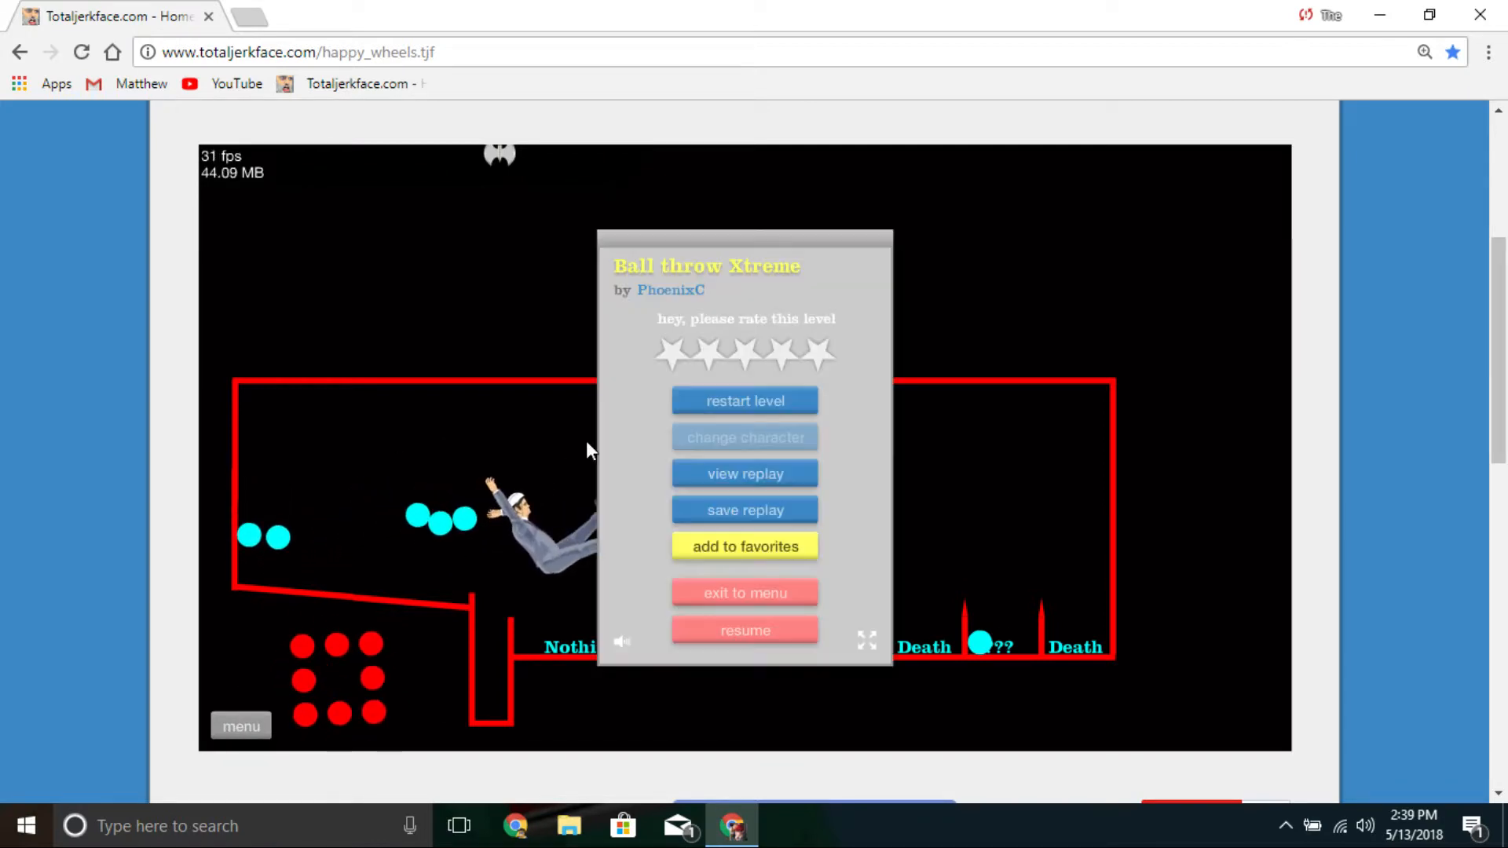
pyautogui.click(745, 630)
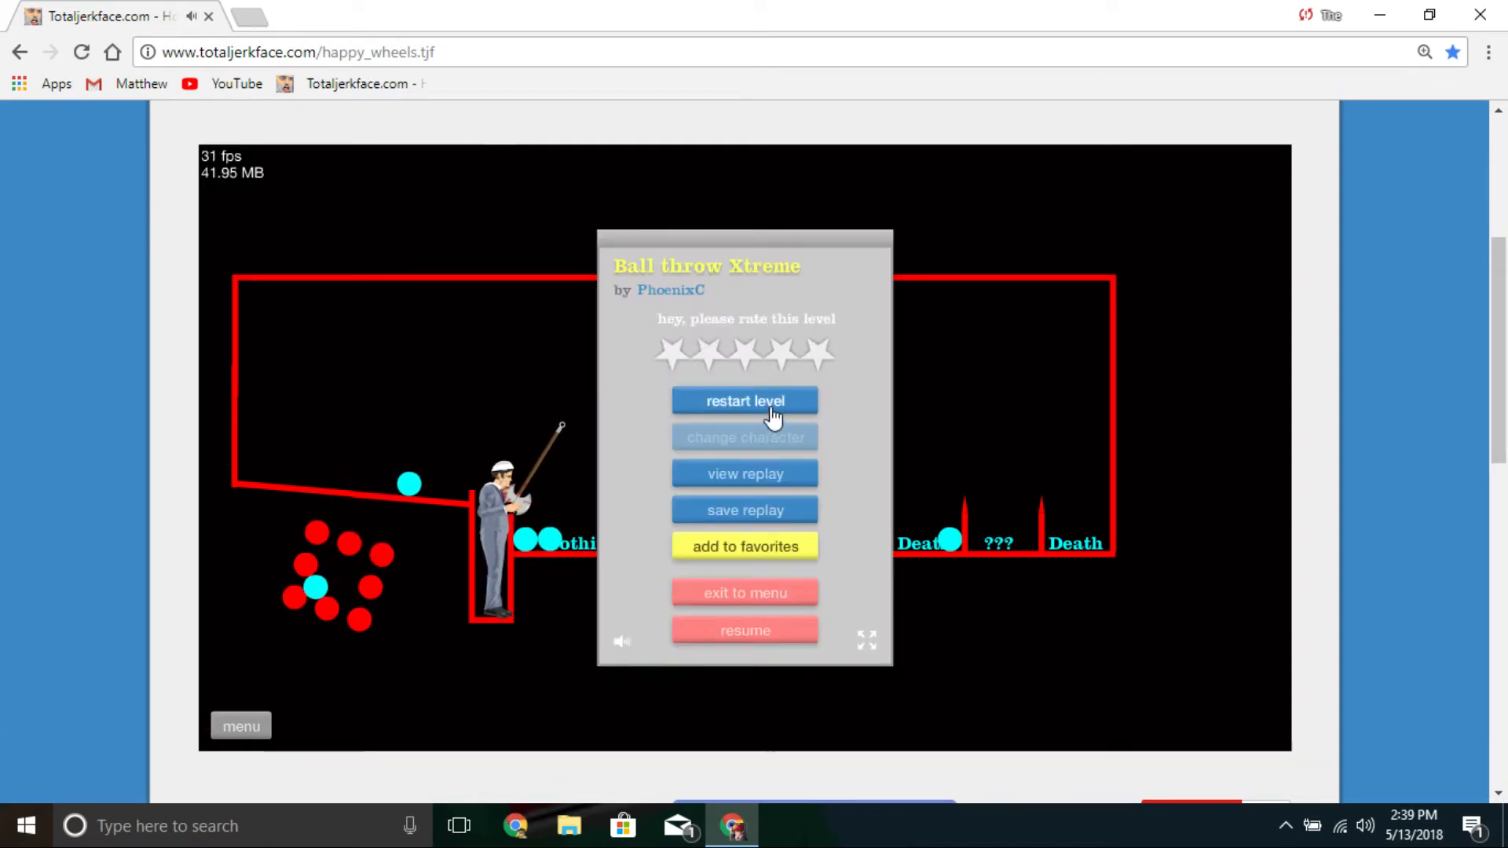
pyautogui.click(745, 401)
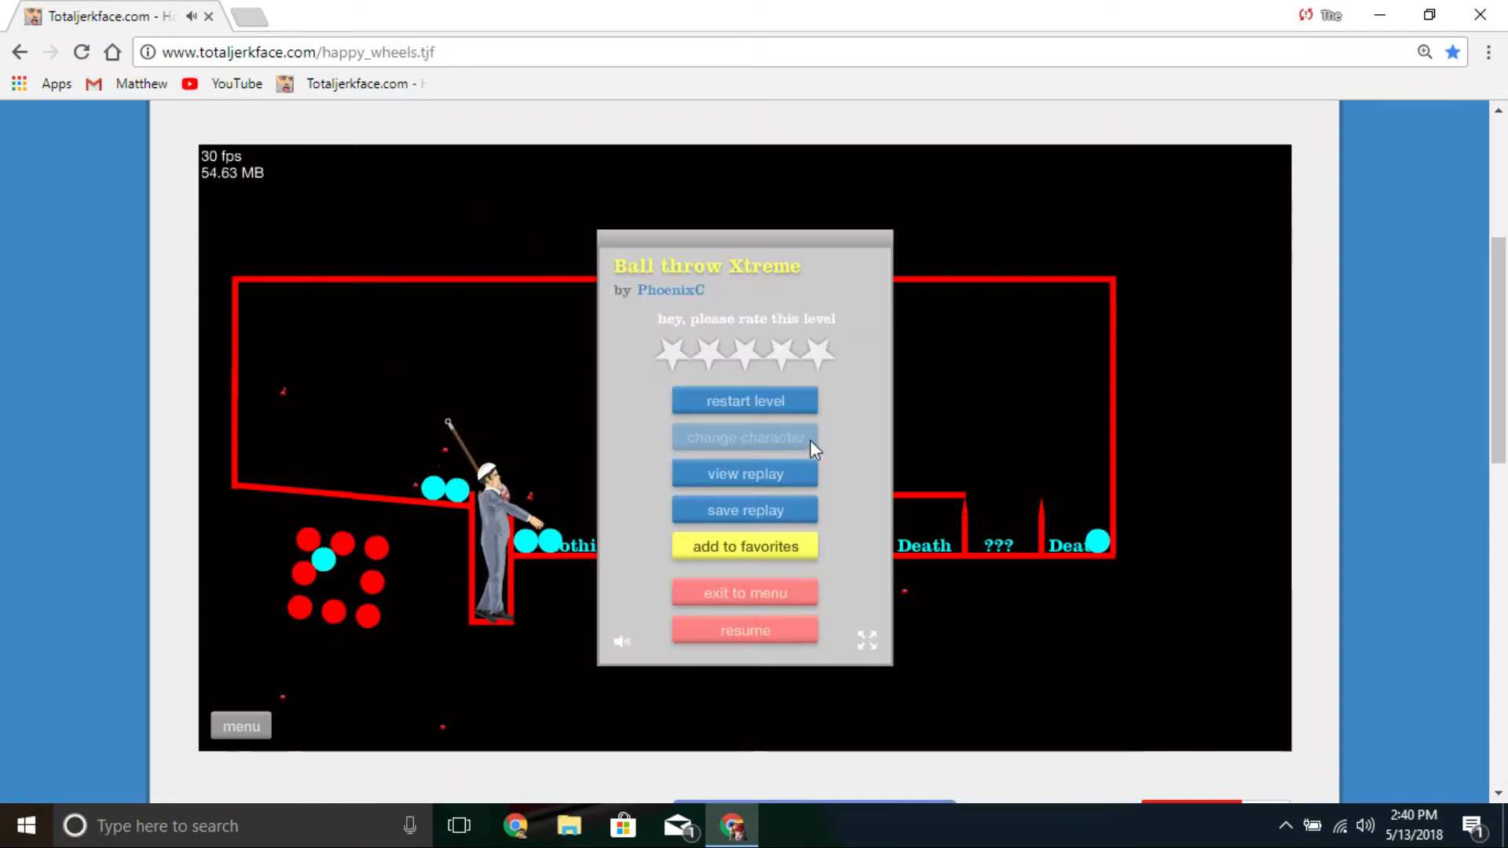
pyautogui.click(745, 631)
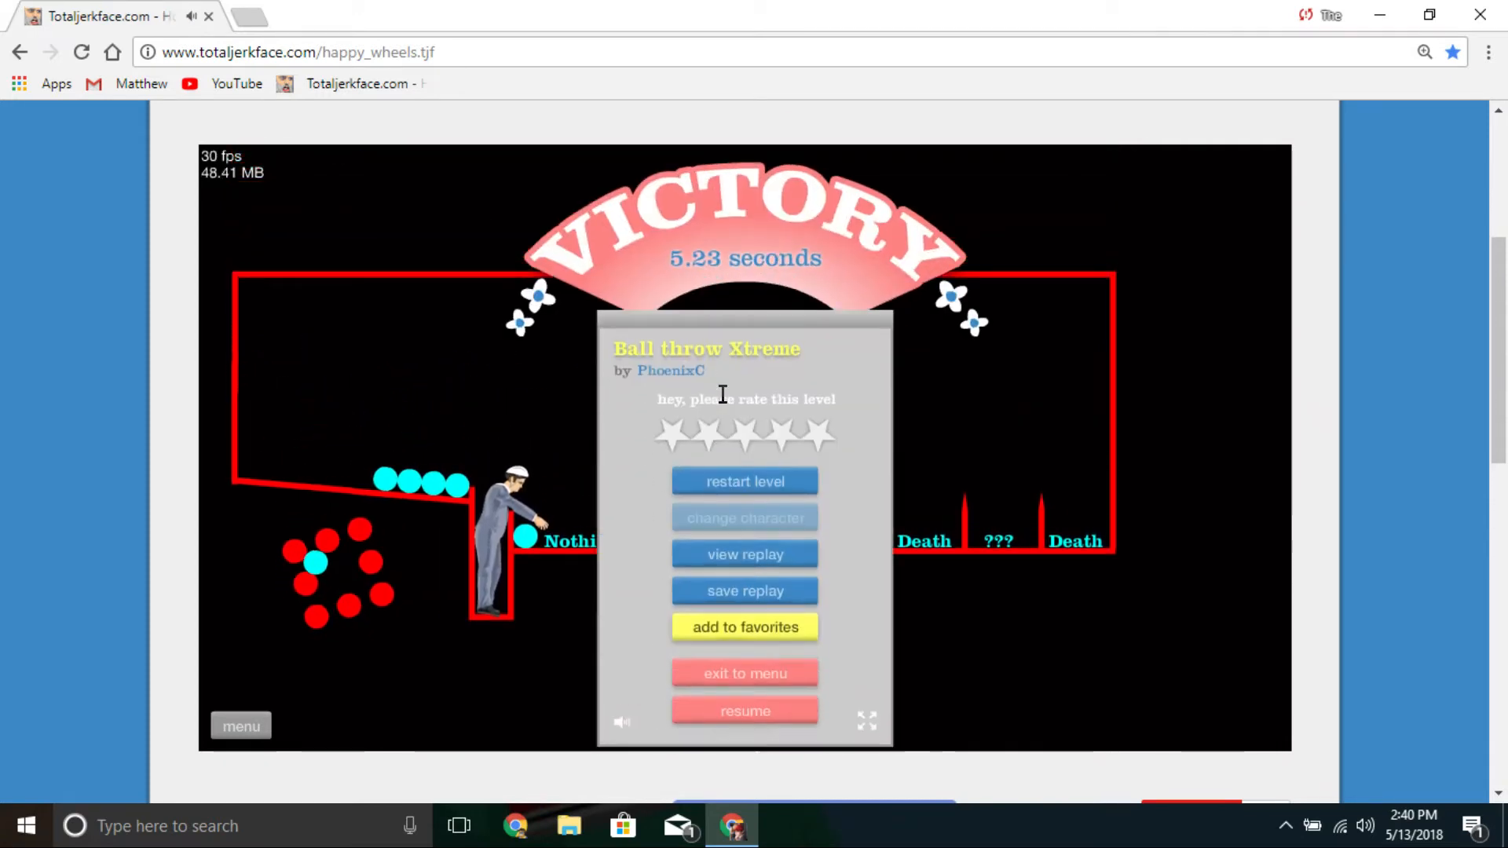
pyautogui.click(745, 673)
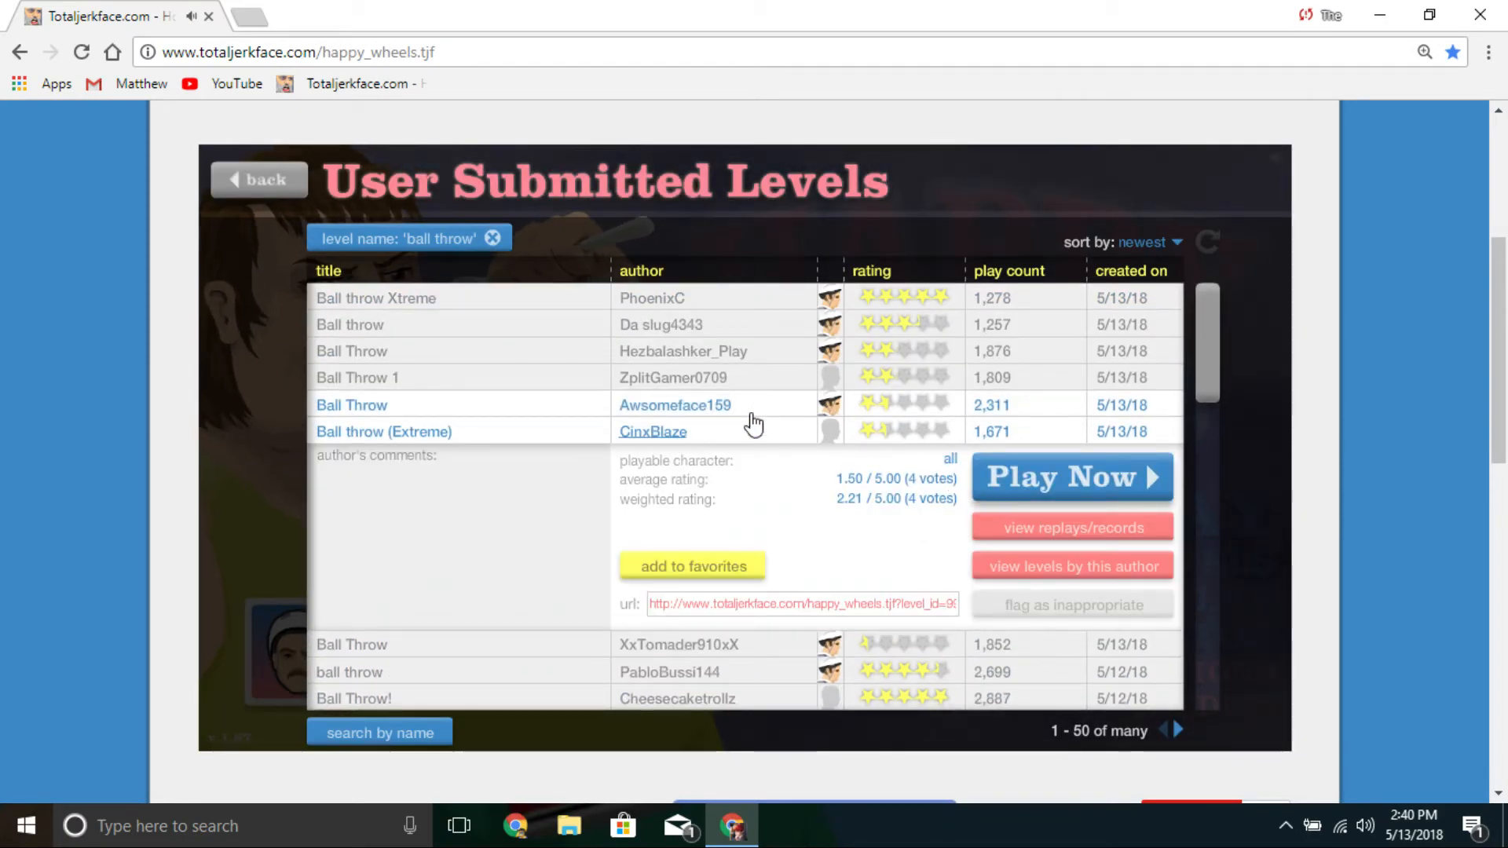
# Step: Open Awsomeface159's Ball Throw, play until the gory crash, then bring up the pause menu
pyautogui.click(1071, 477)
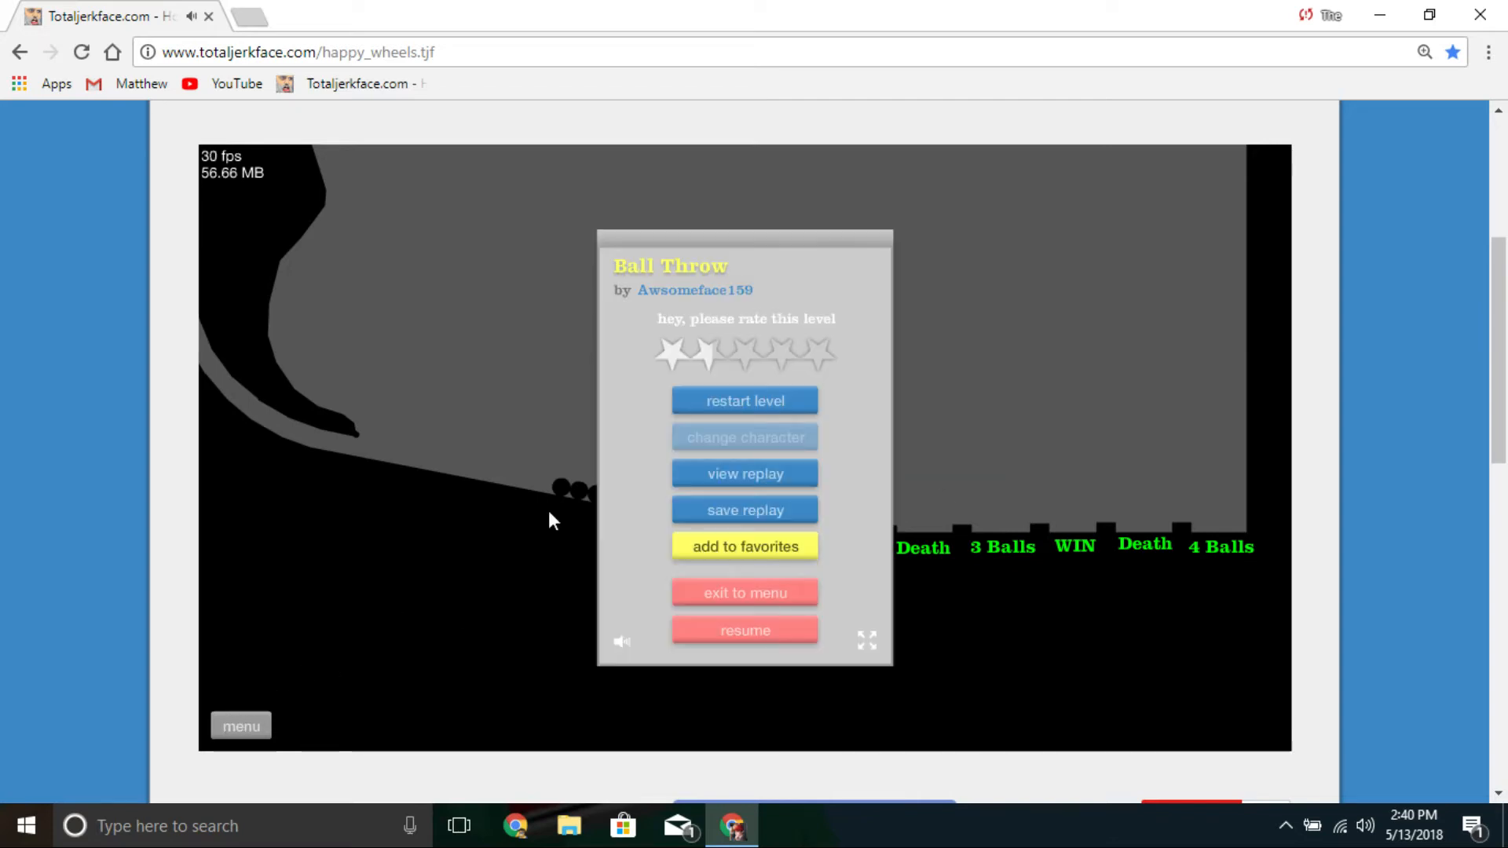
pyautogui.click(745, 630)
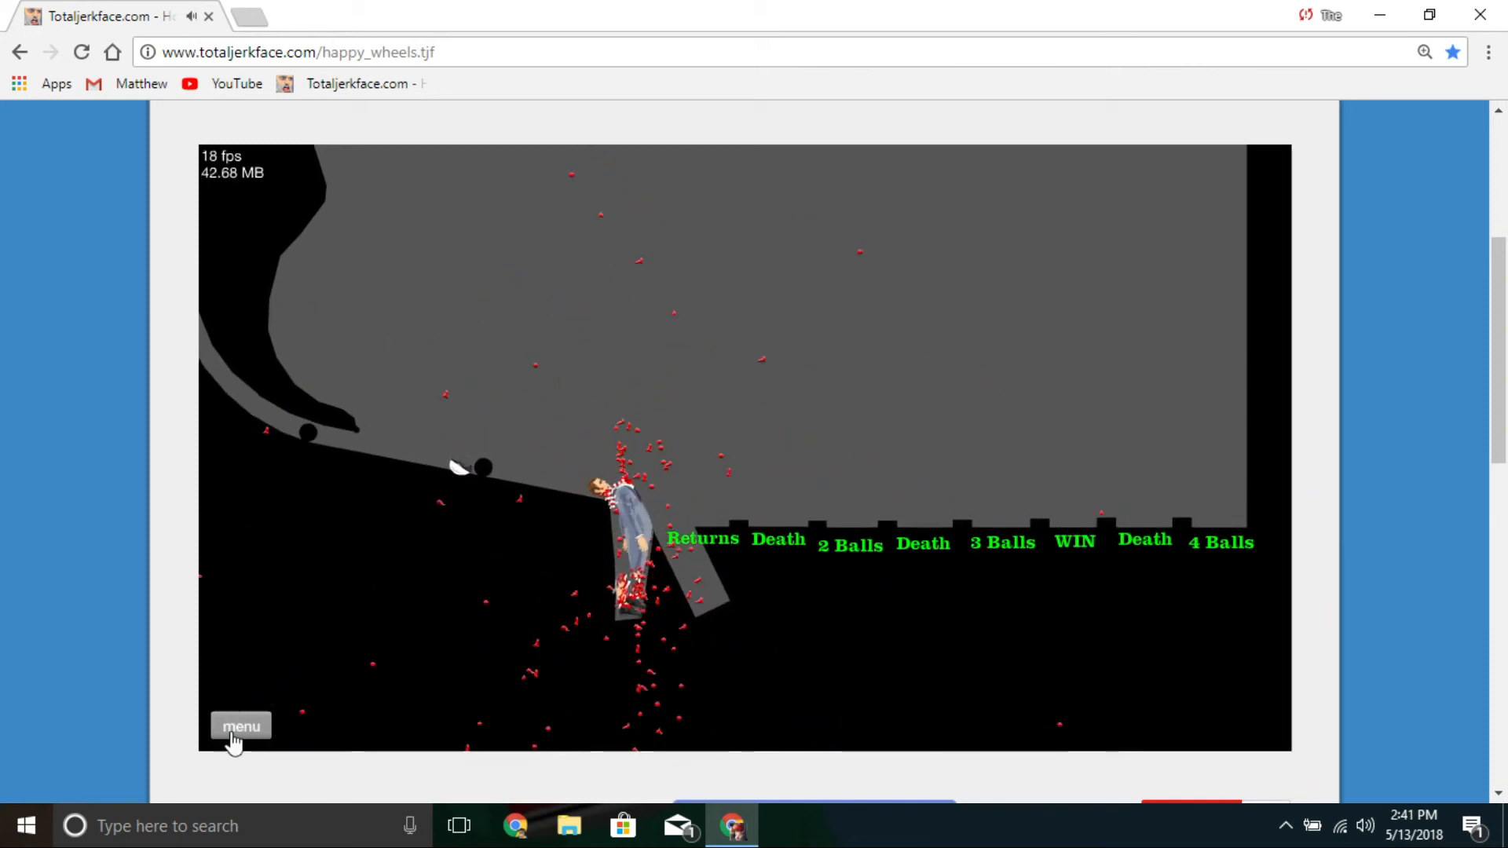
pyautogui.click(241, 725)
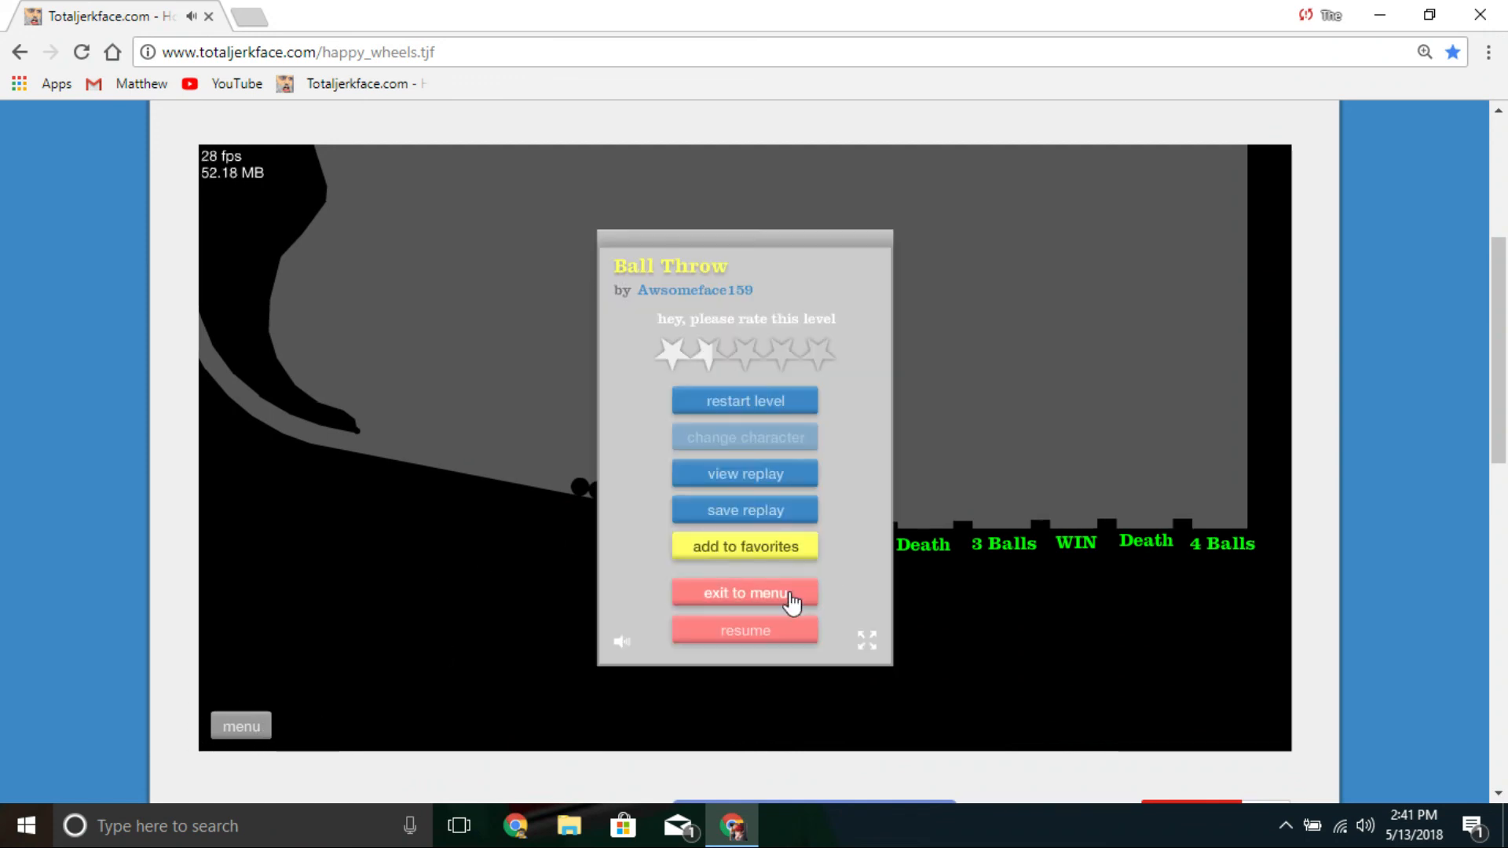
# Step: Exit Ball Throw to its browser details and author comments
pyautogui.click(745, 593)
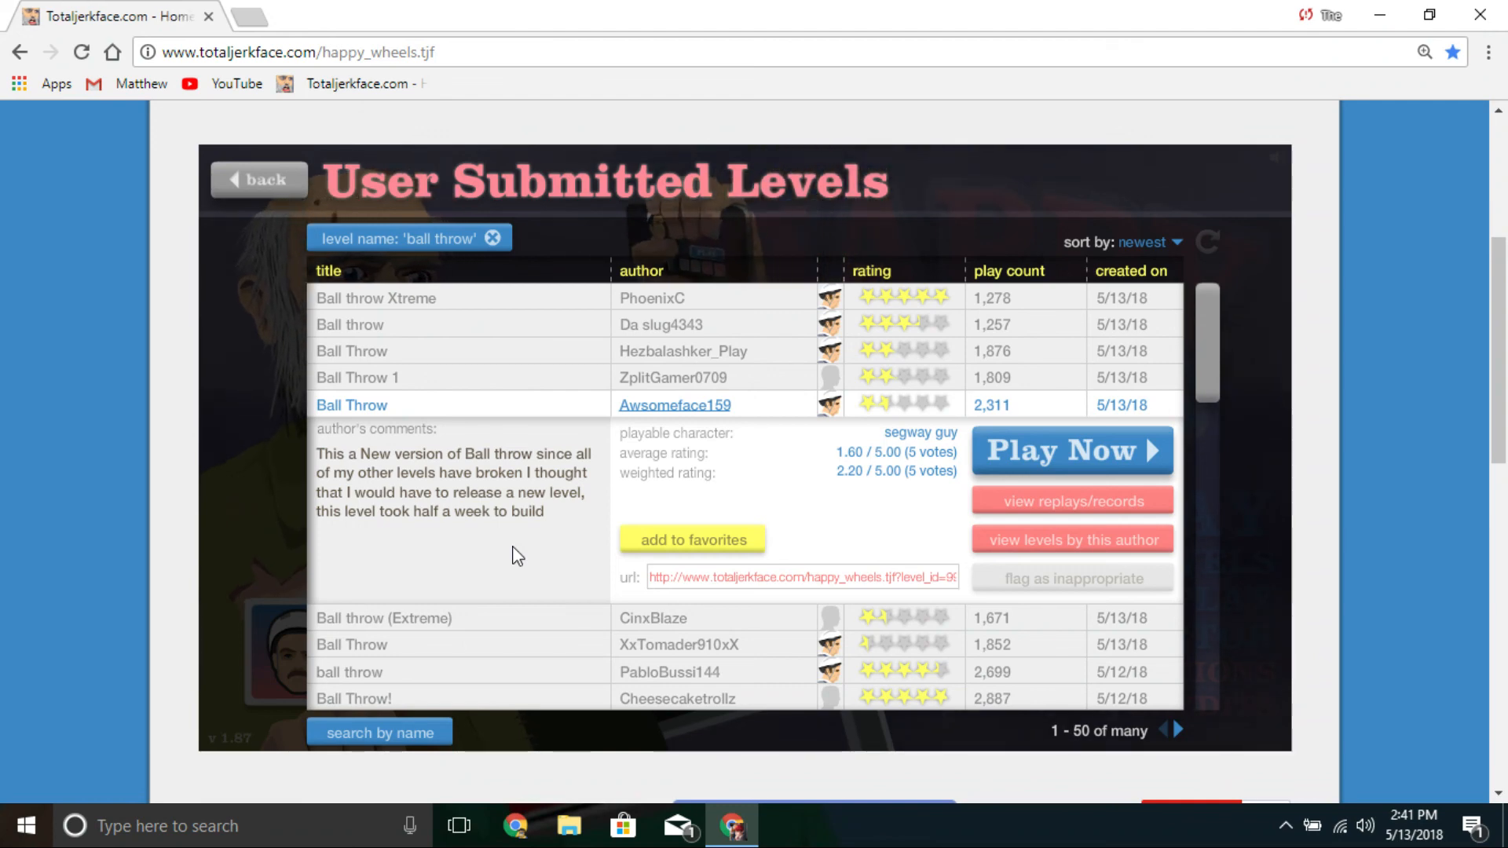
pyautogui.moveTo(402, 496)
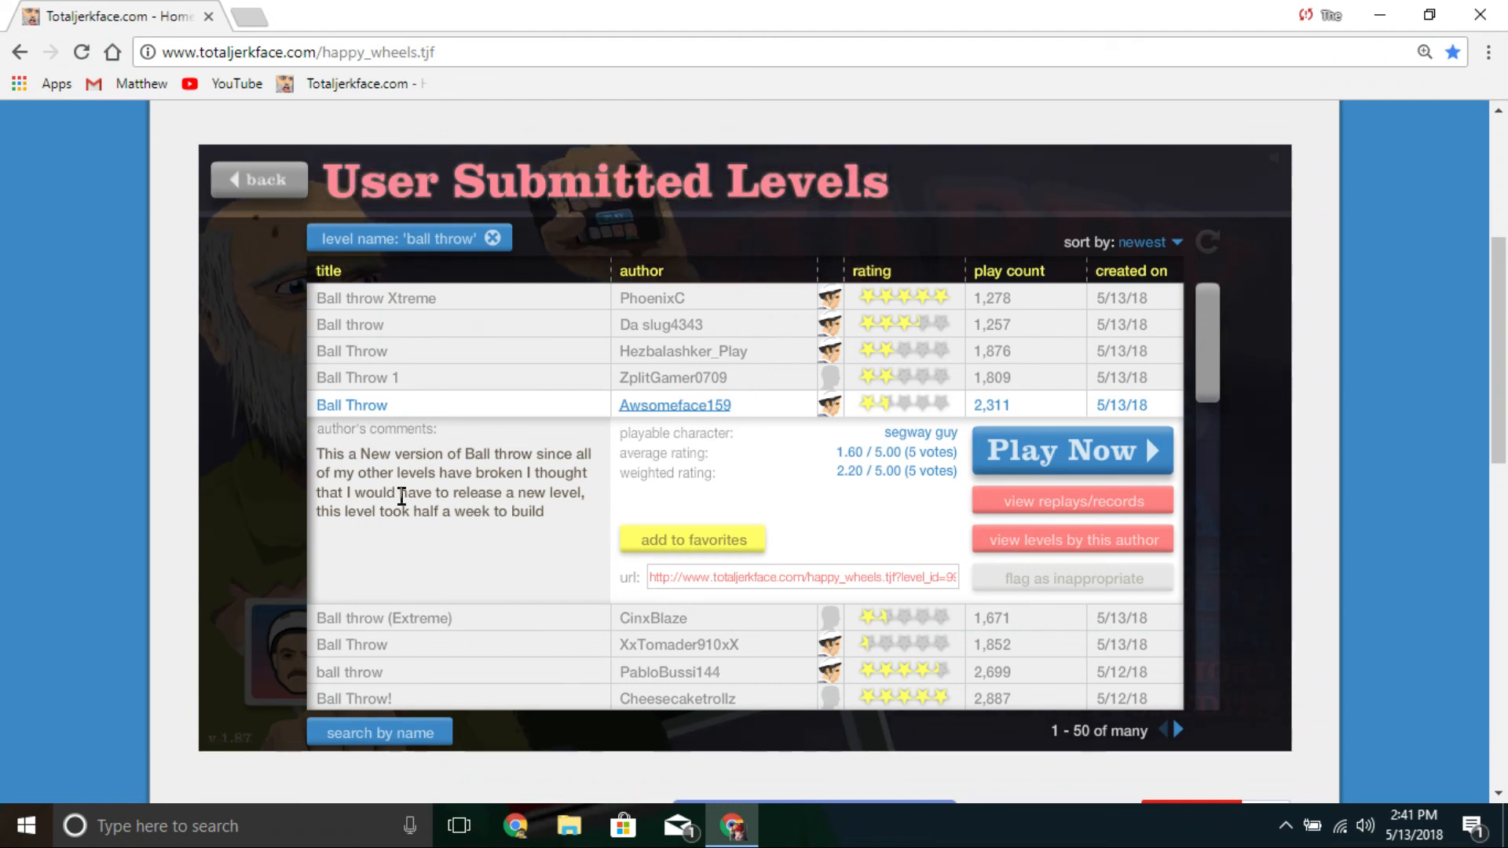
pyautogui.moveTo(542, 235)
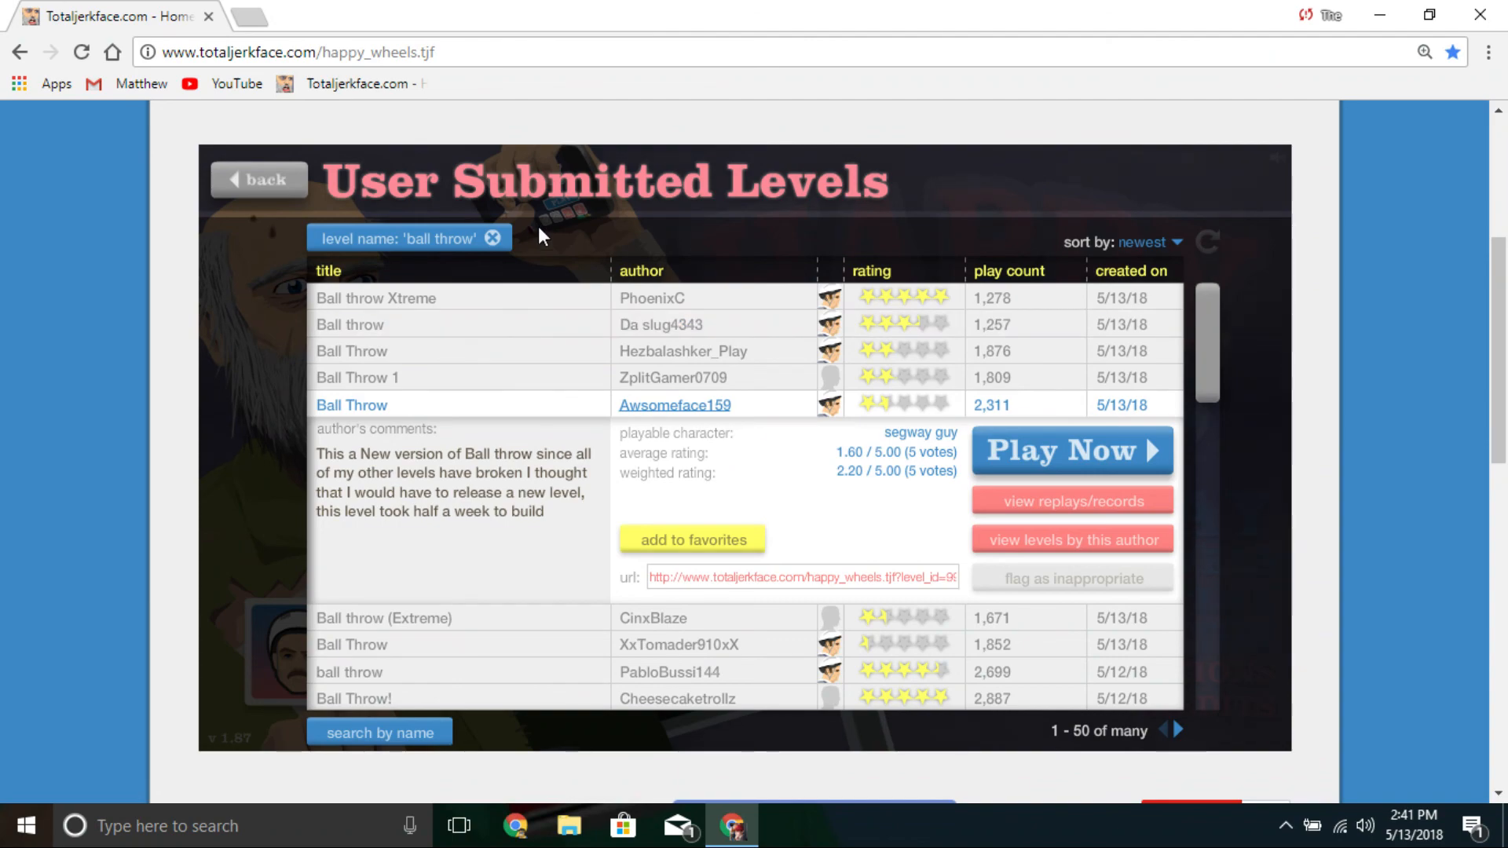